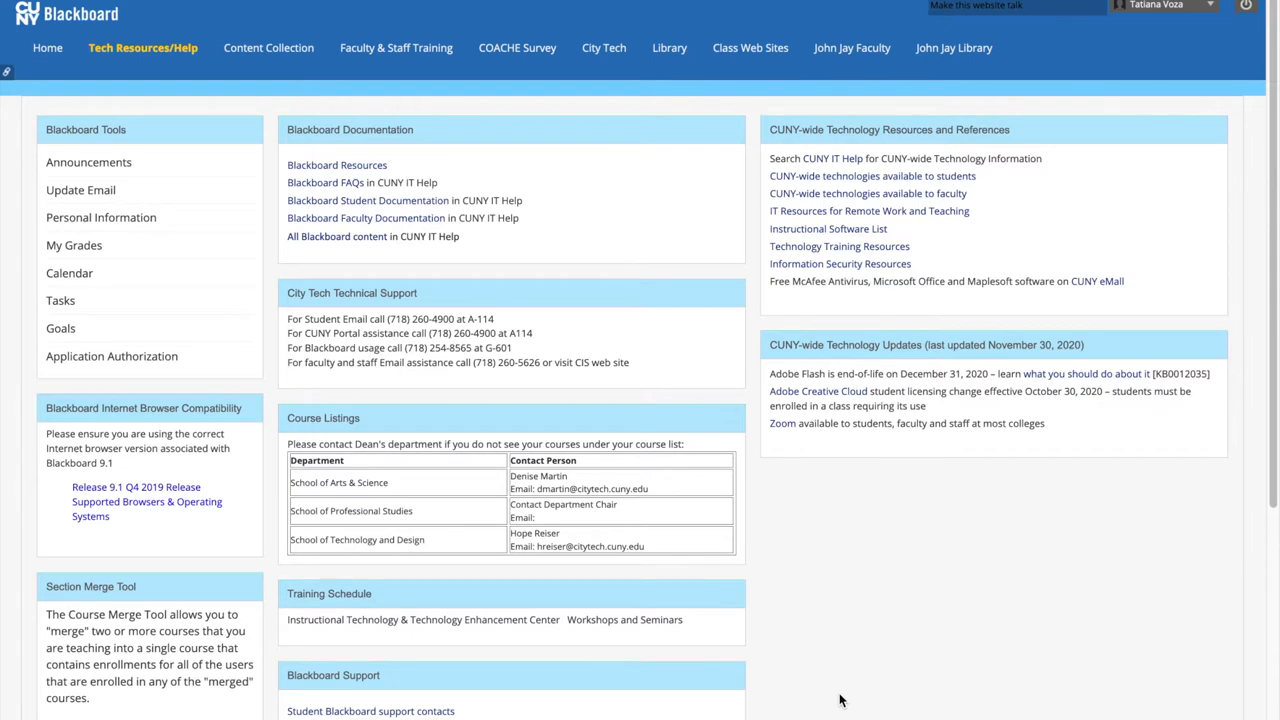
mouse_move(226, 600)
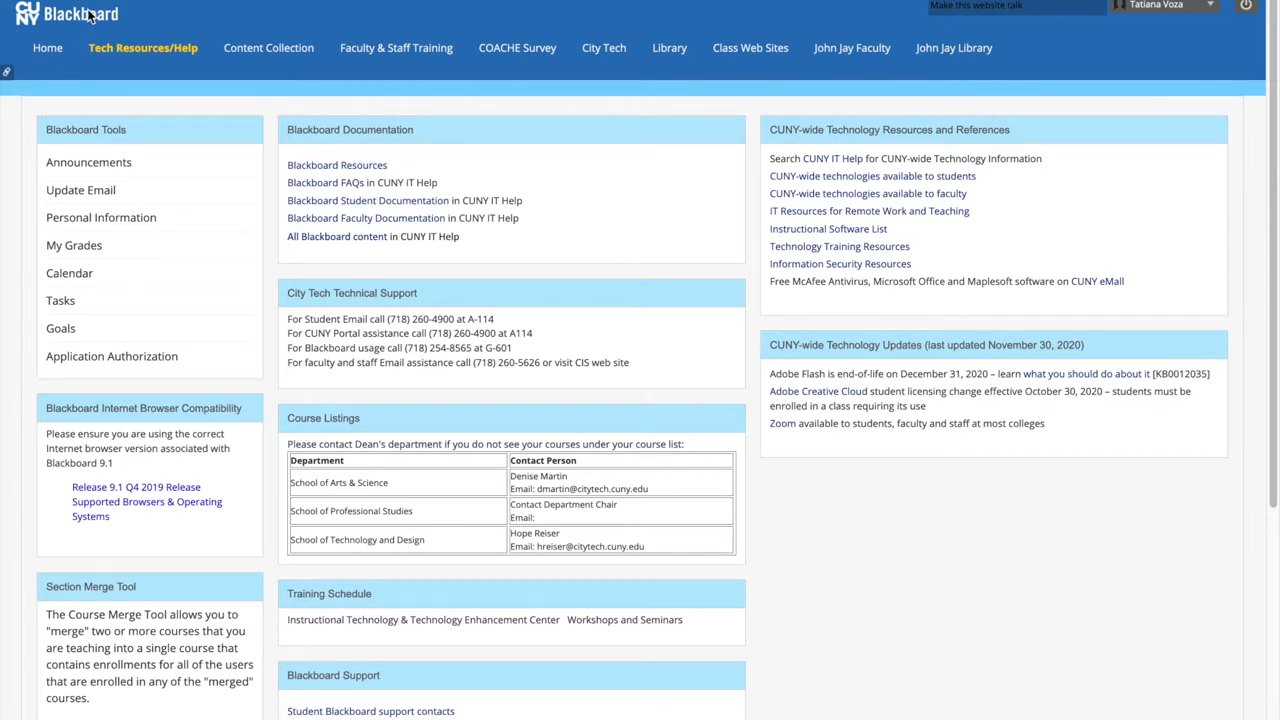
mouse_move(40, 66)
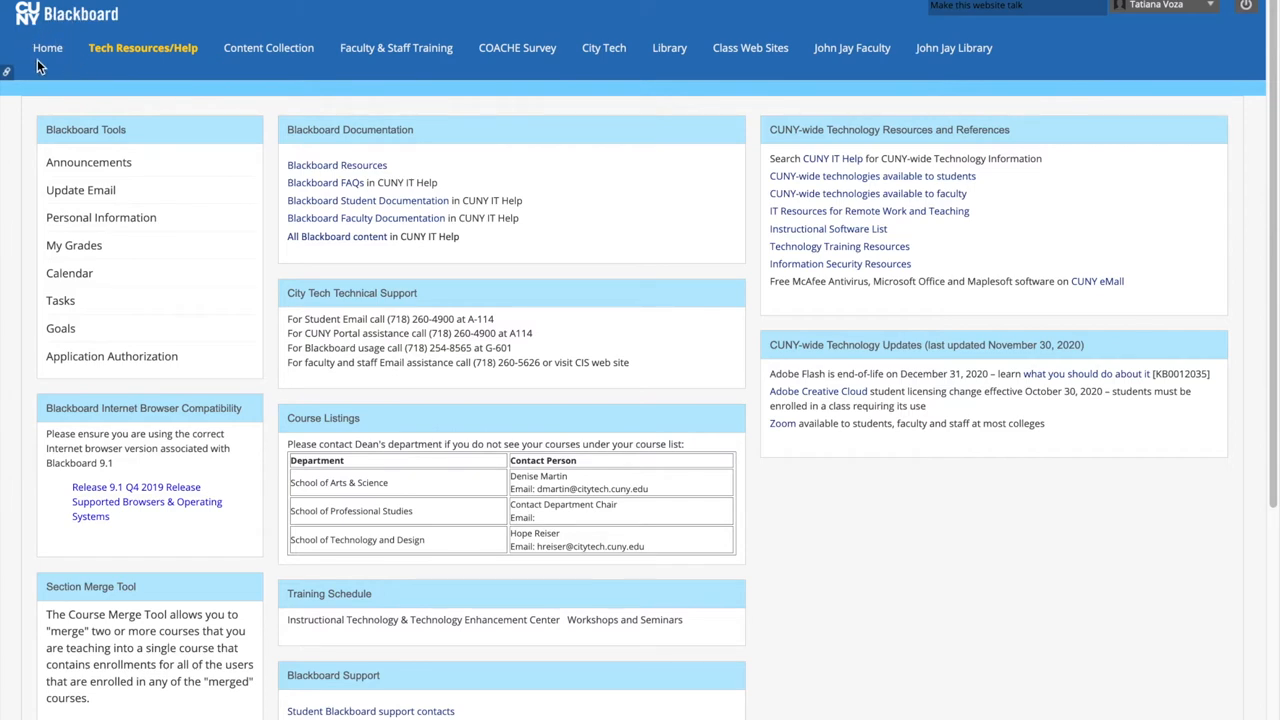
mouse_move(30, 44)
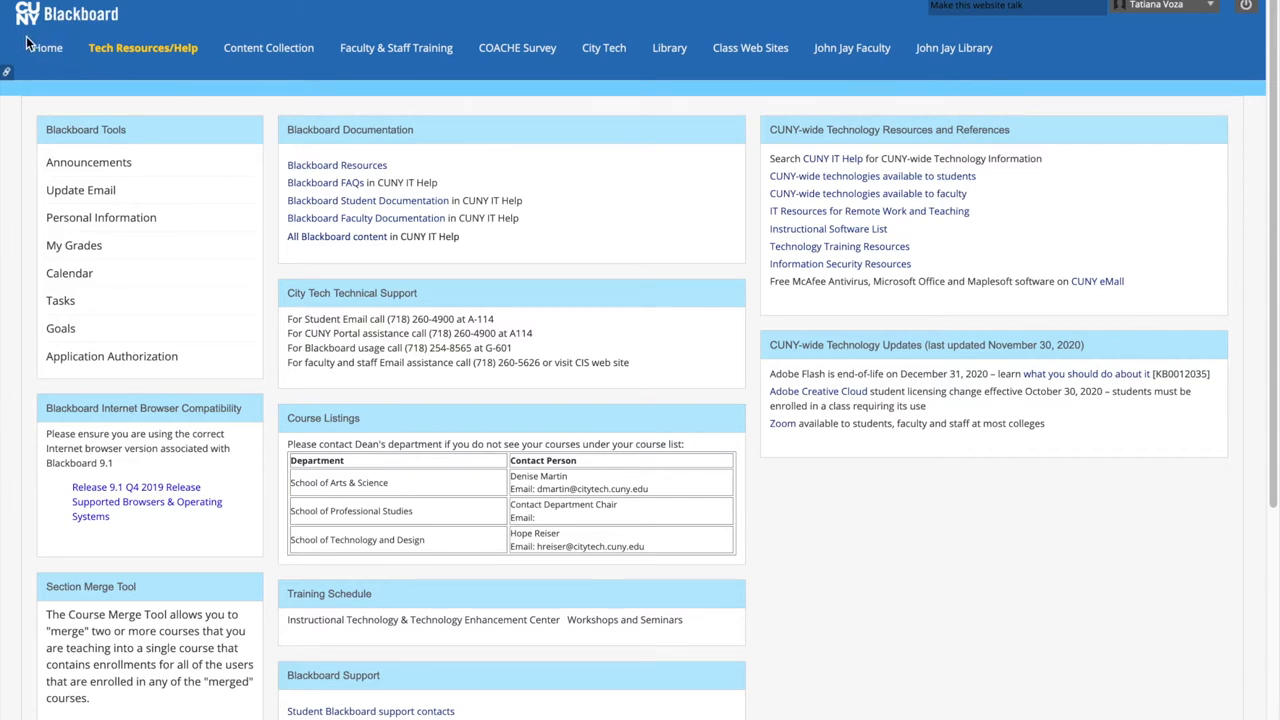
mouse_move(184, 68)
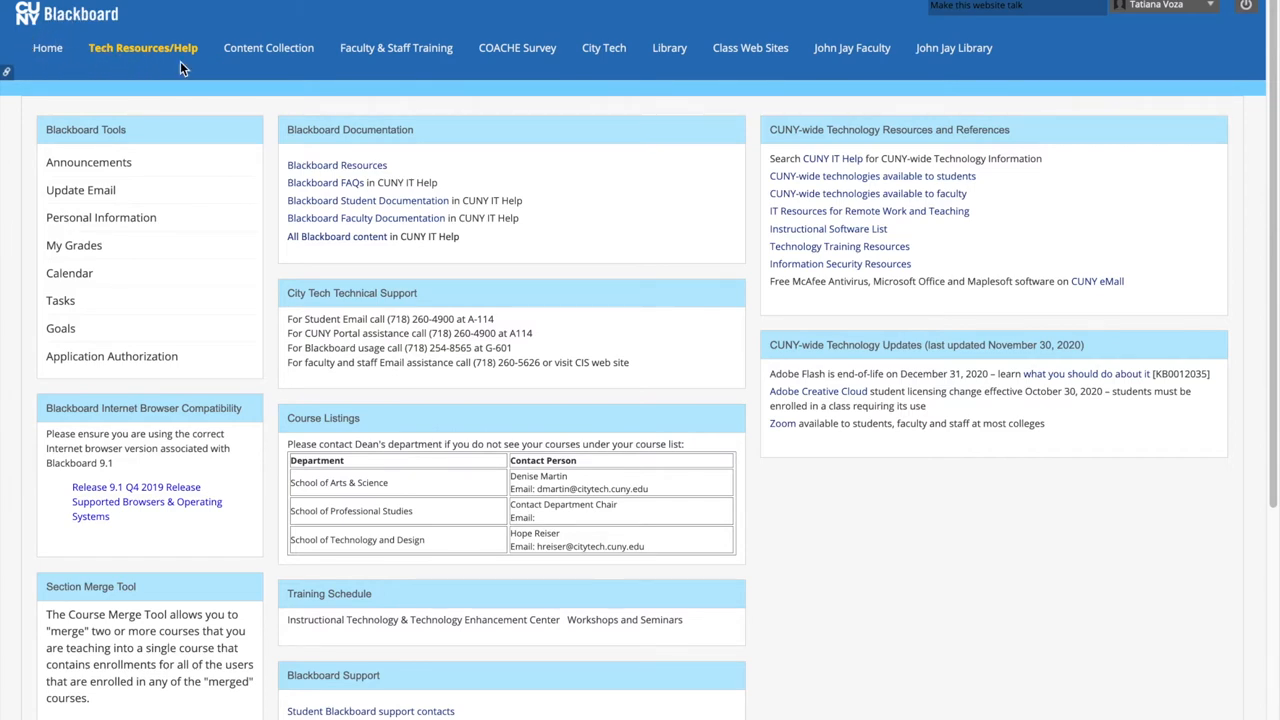
mouse_move(196, 68)
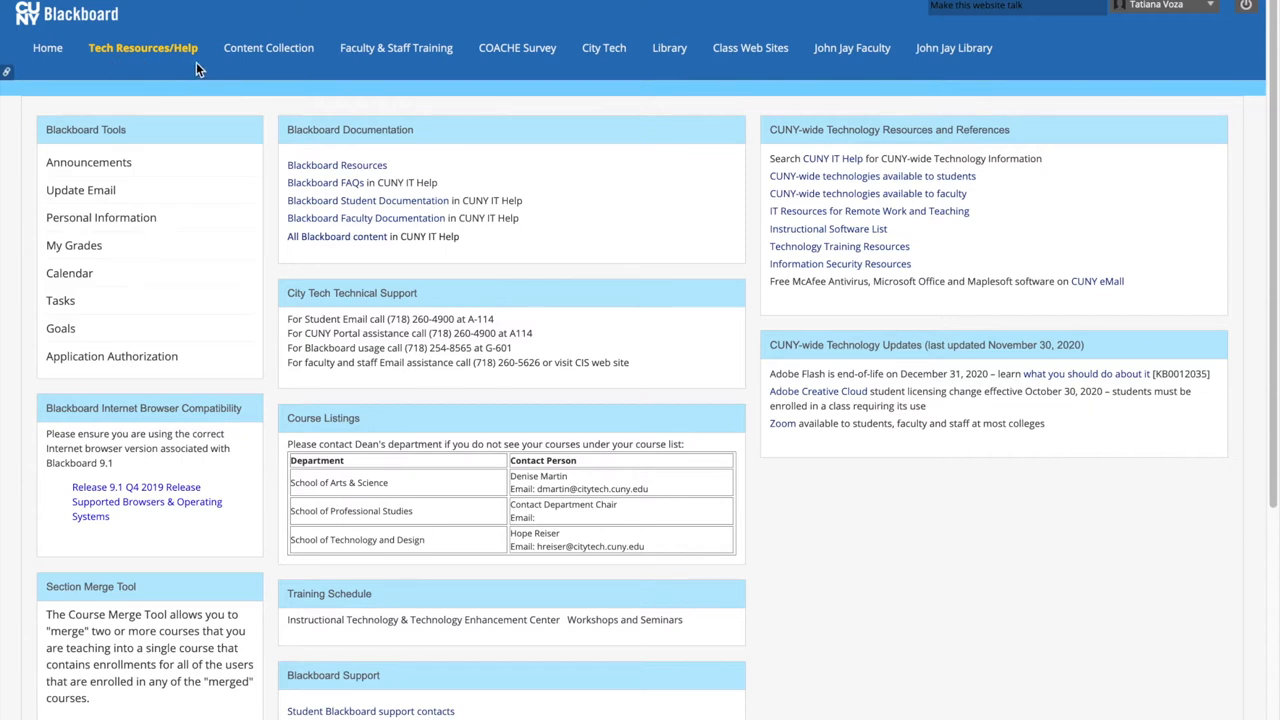
mouse_move(164, 60)
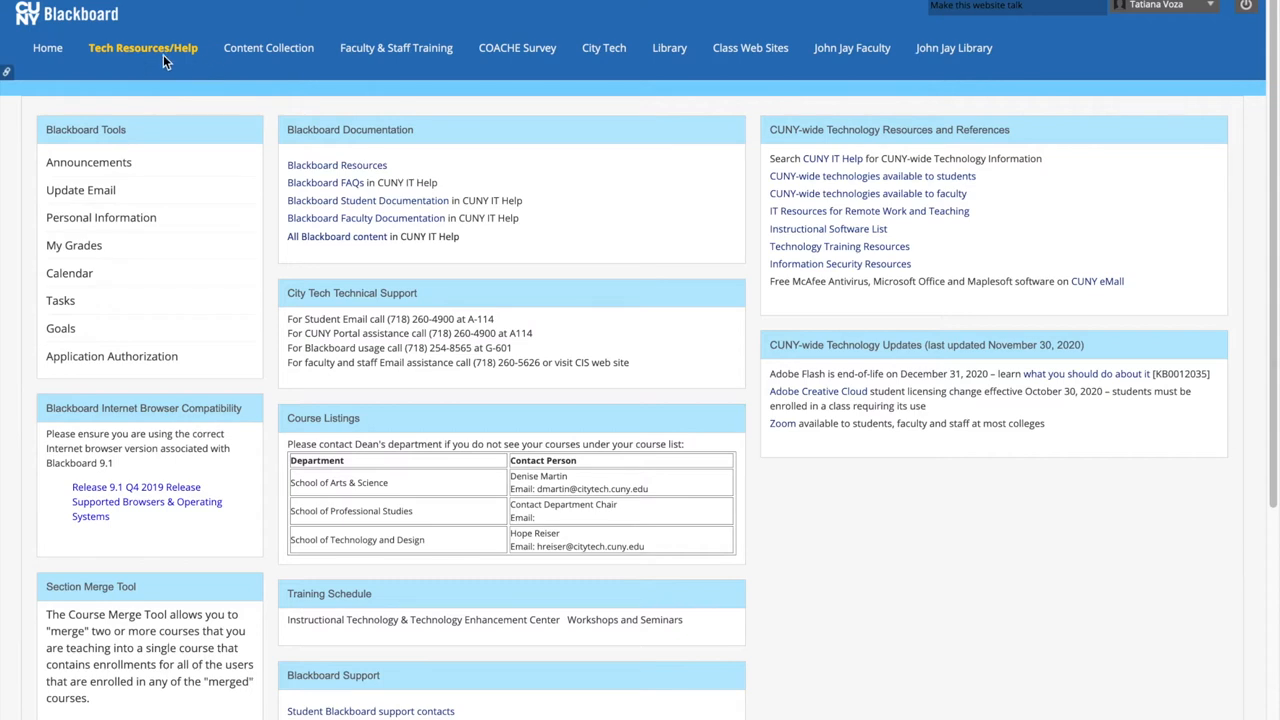
mouse_move(556, 564)
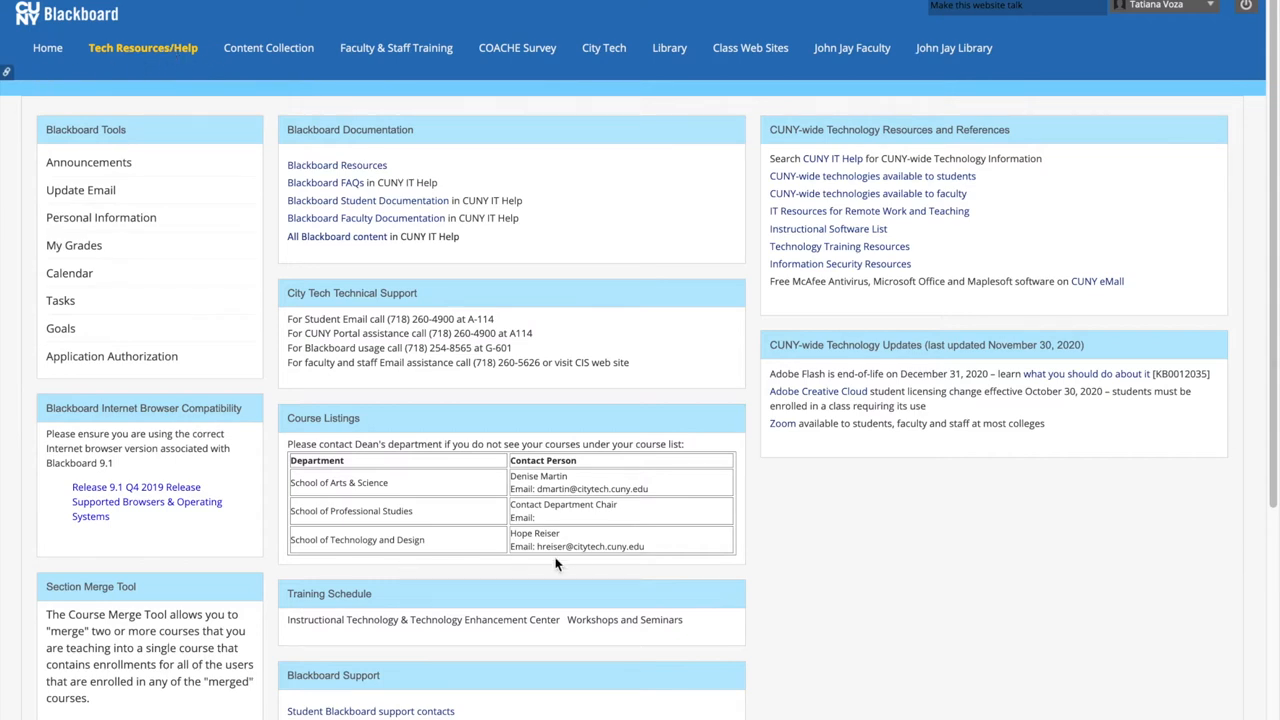
mouse_move(896, 616)
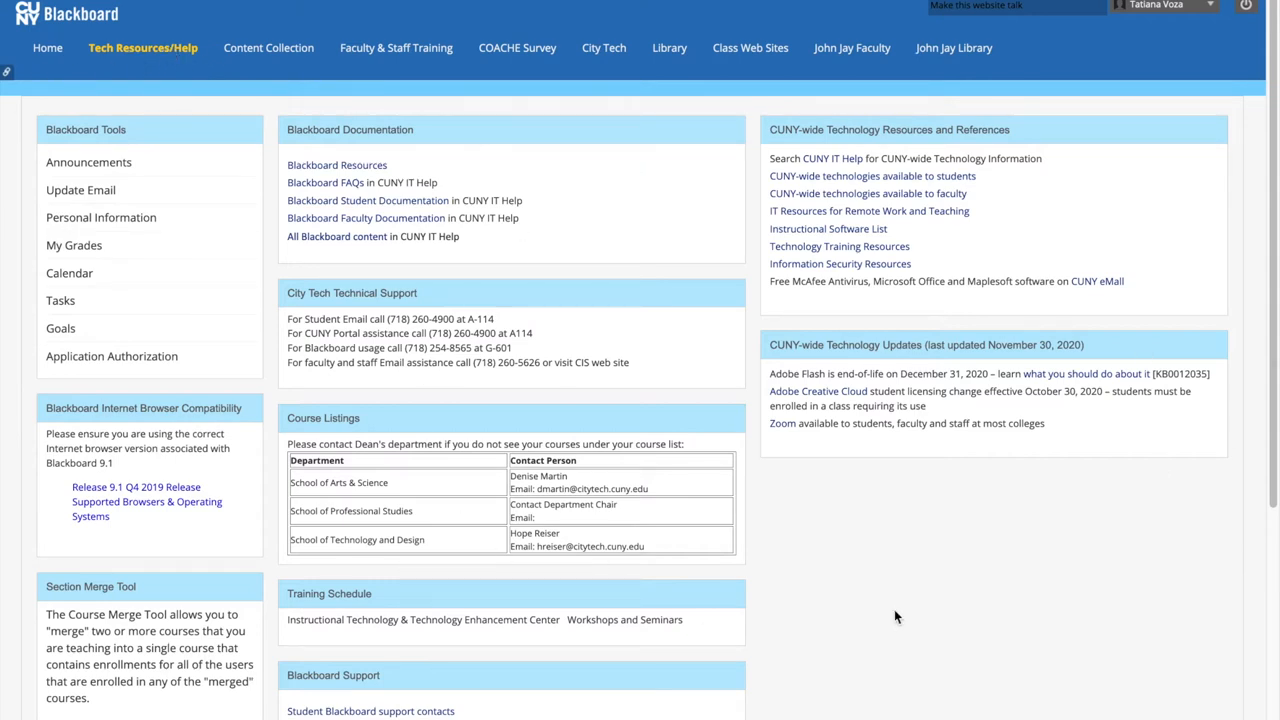
mouse_move(420, 318)
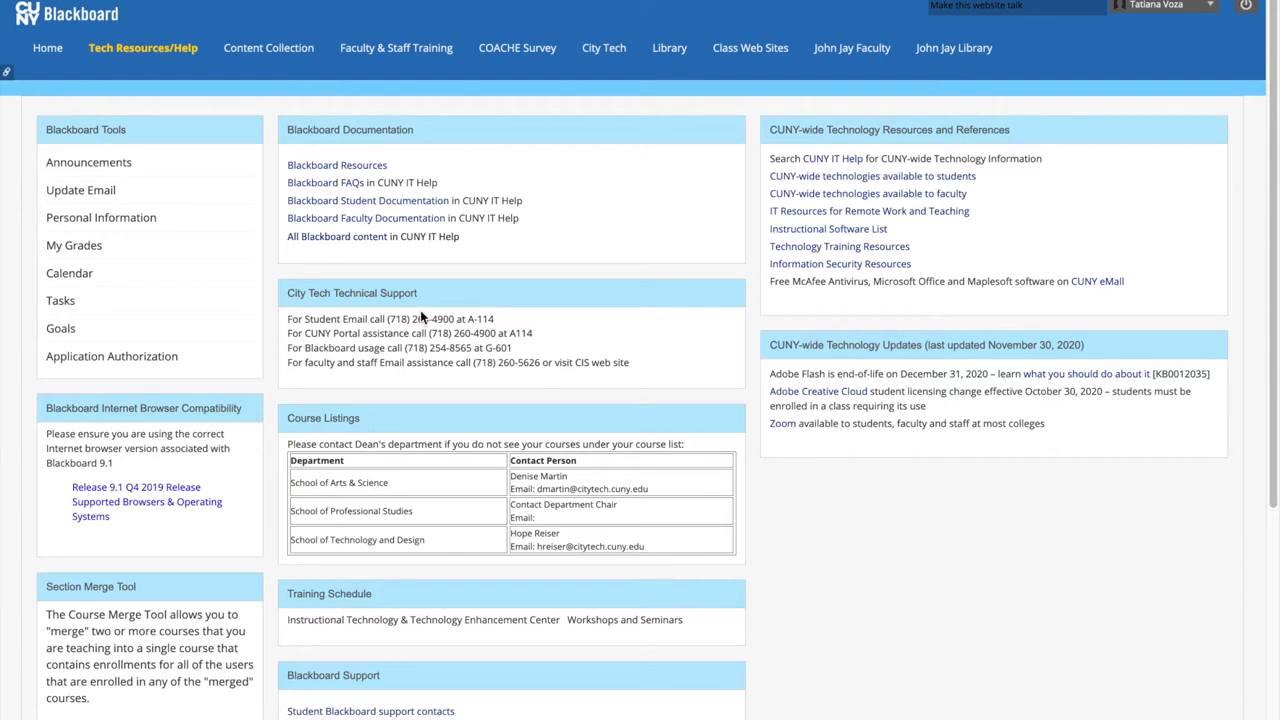
mouse_move(856, 564)
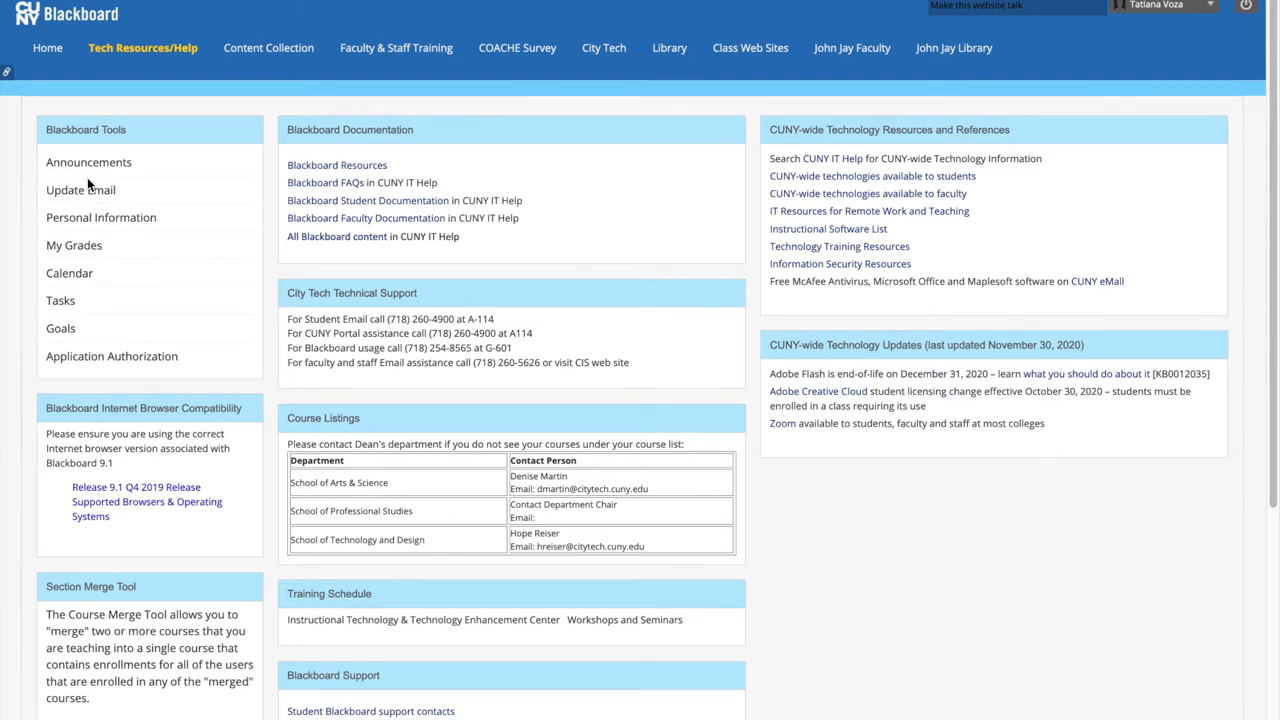
mouse_move(128, 118)
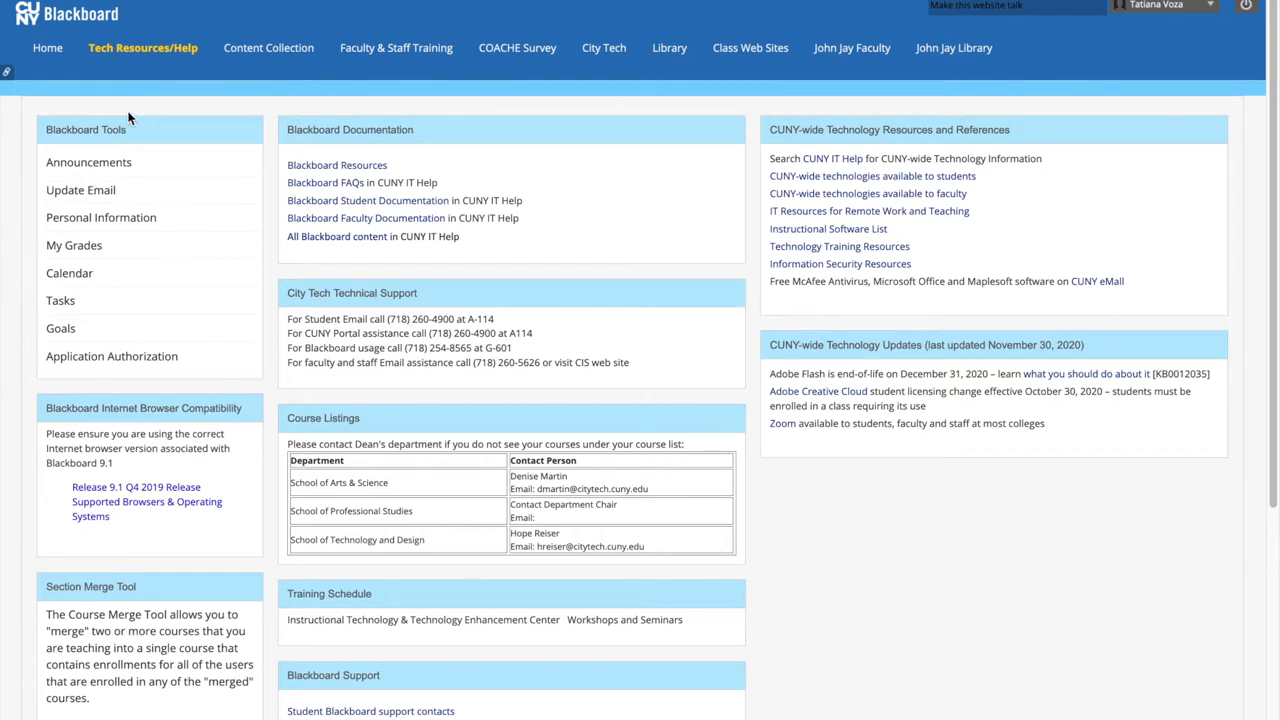
mouse_move(58, 424)
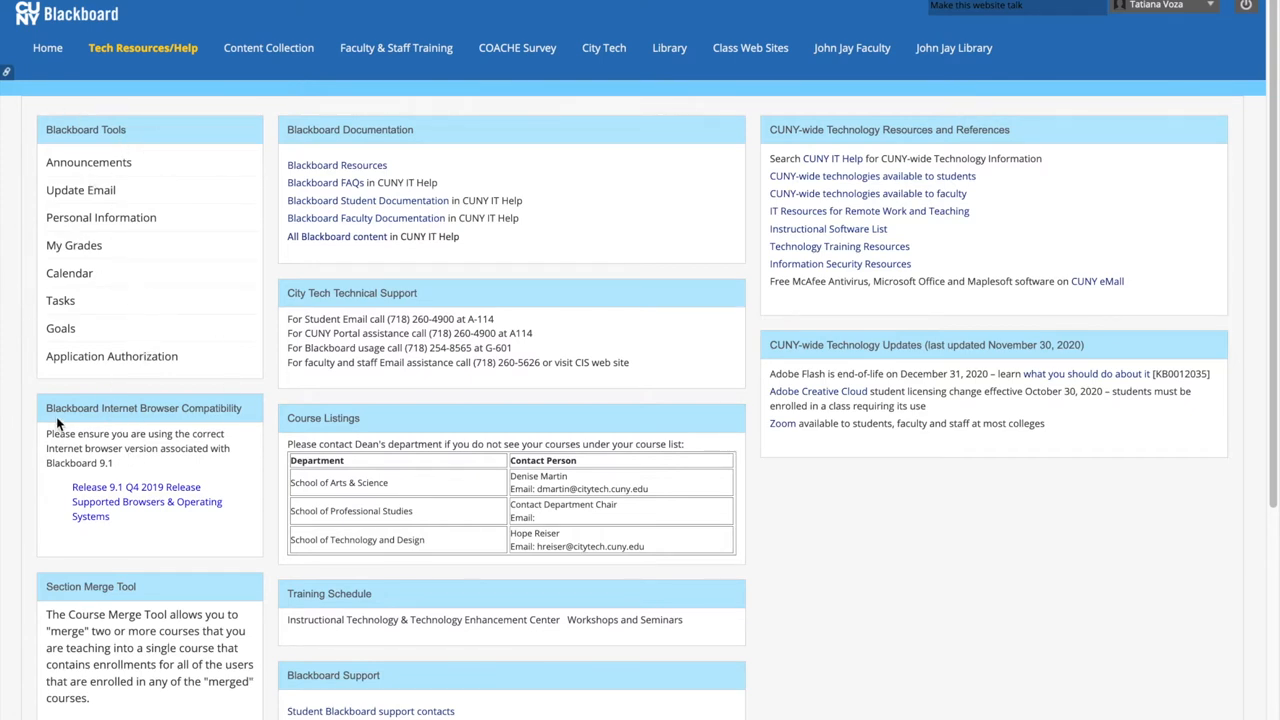
mouse_move(228, 424)
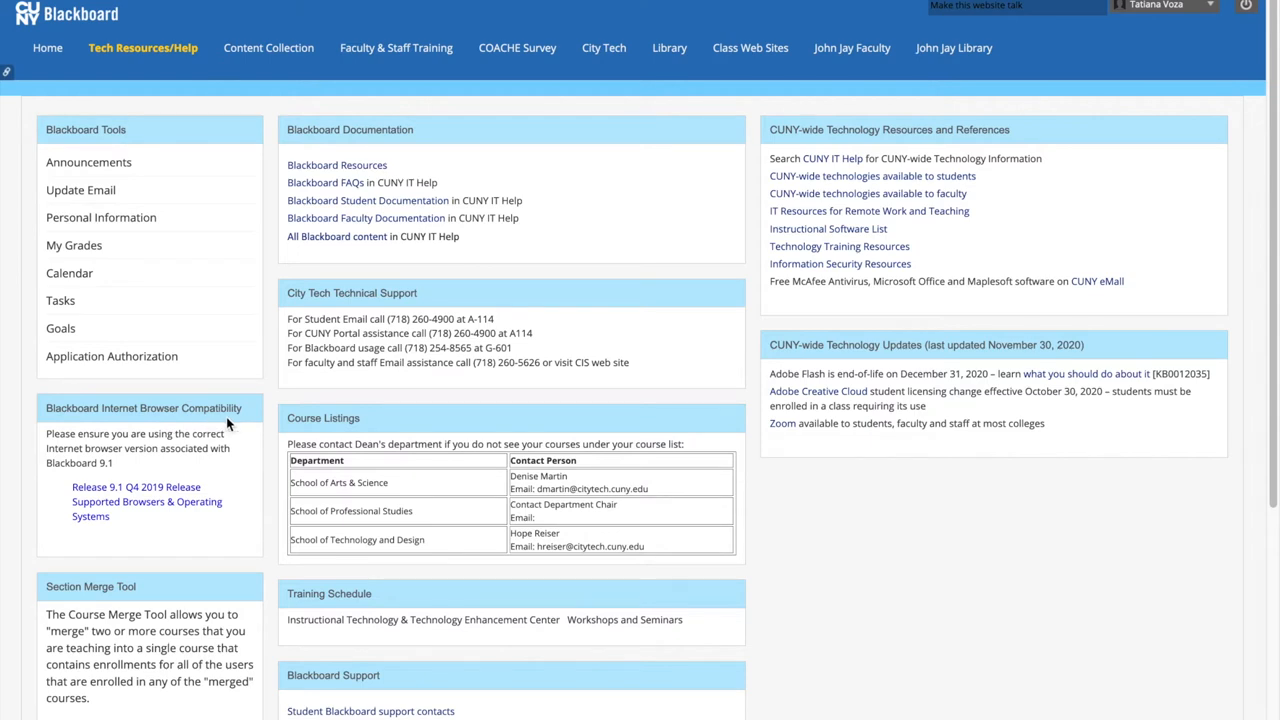
mouse_move(150, 486)
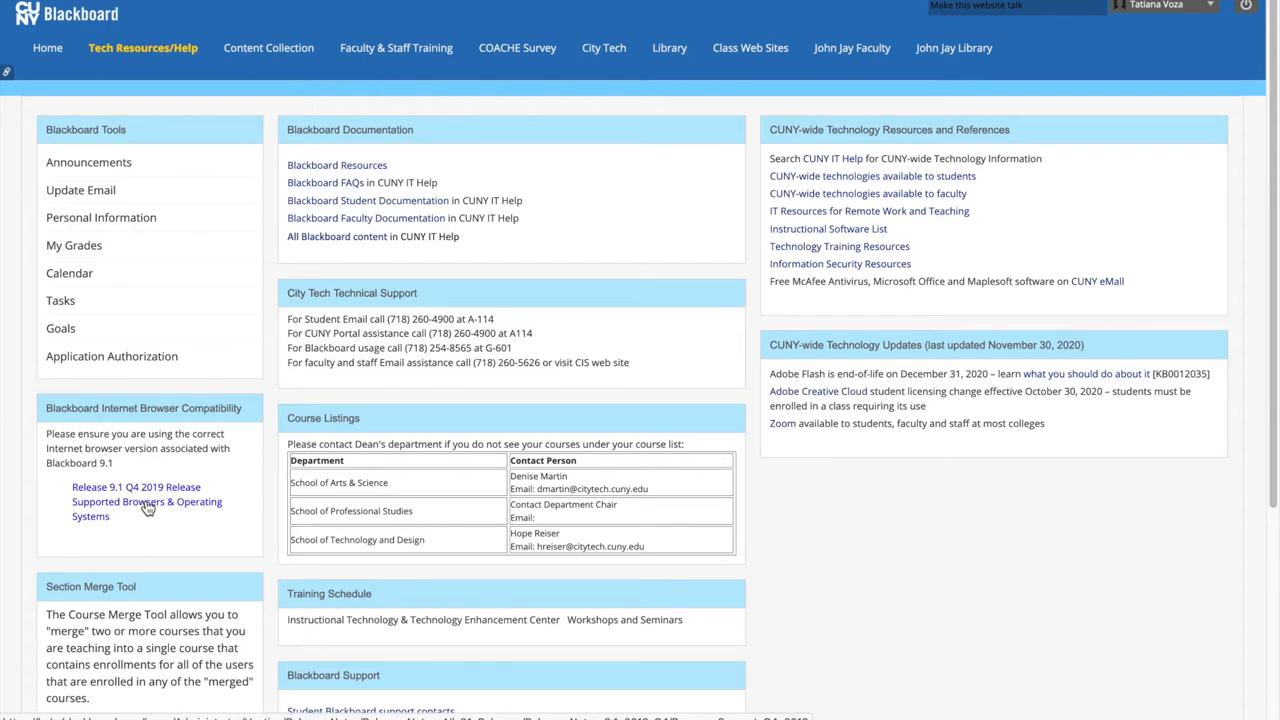
Show the supported browsers table for Release 9.1 Q4 2019 (Chrome, Edge, Firefox, Internet Explorer minimum versions).
left_click(146, 500)
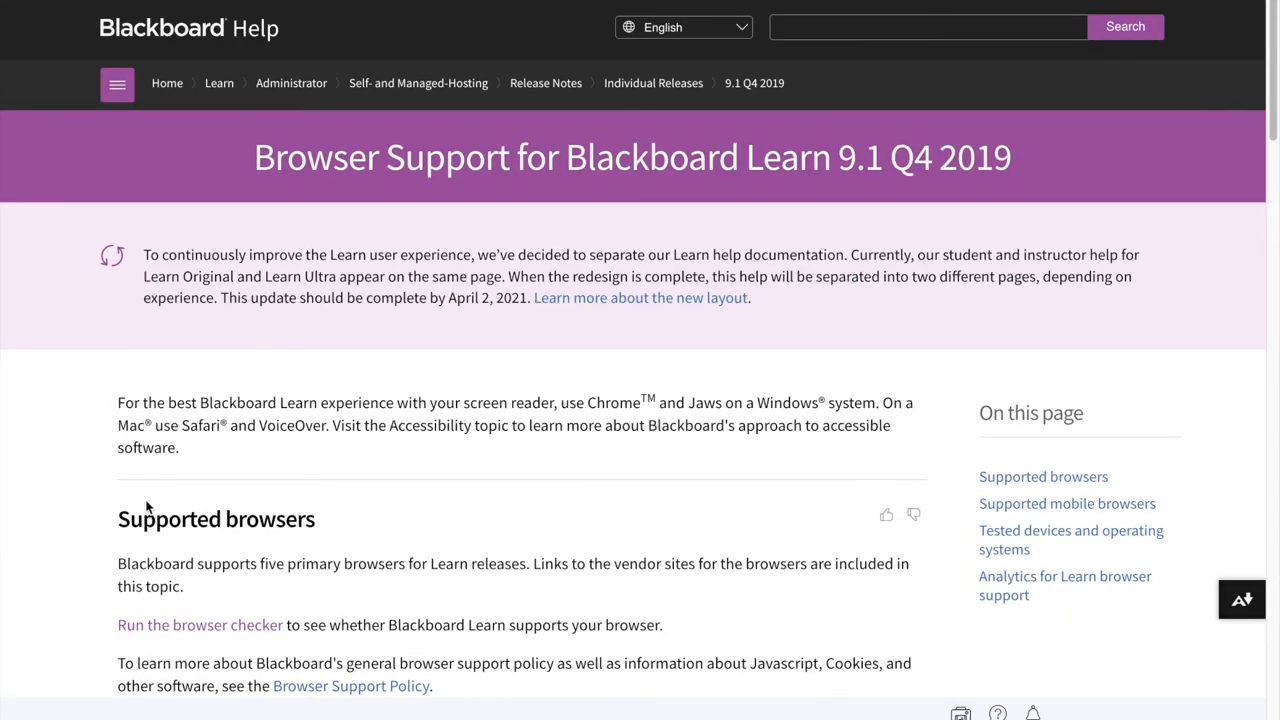
mouse_move(120, 414)
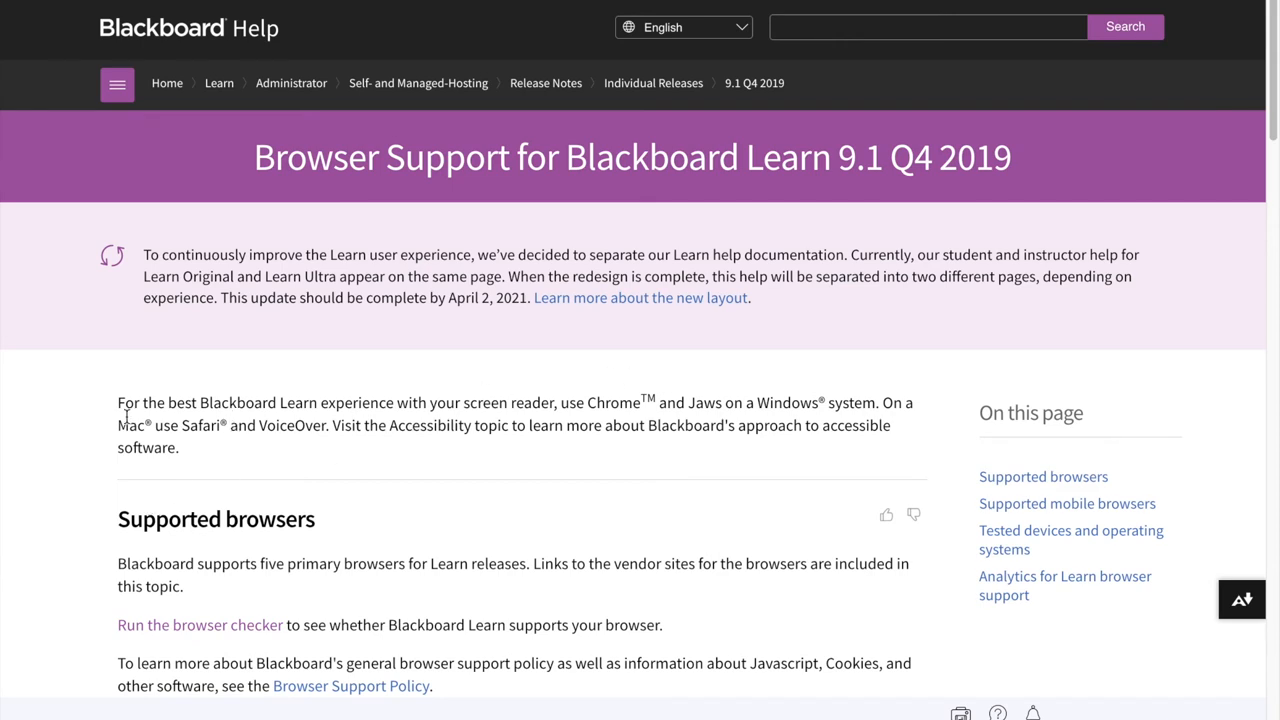
mouse_move(572, 390)
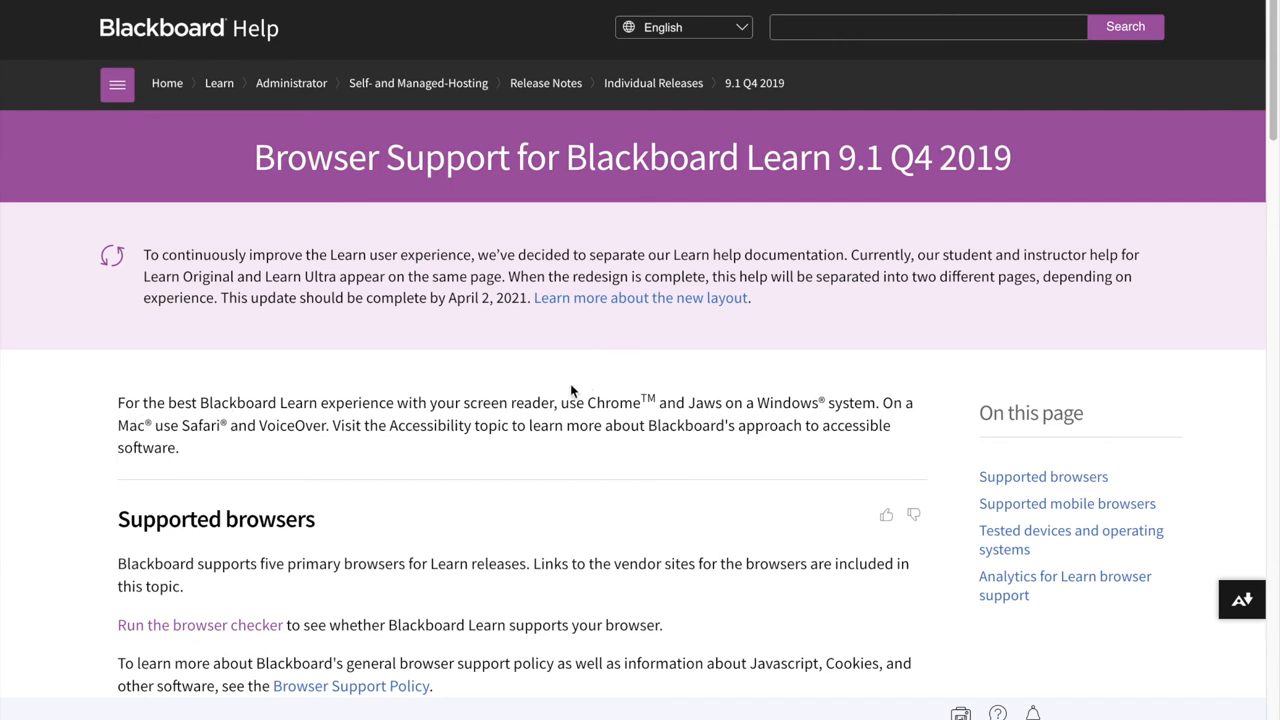
mouse_move(844, 418)
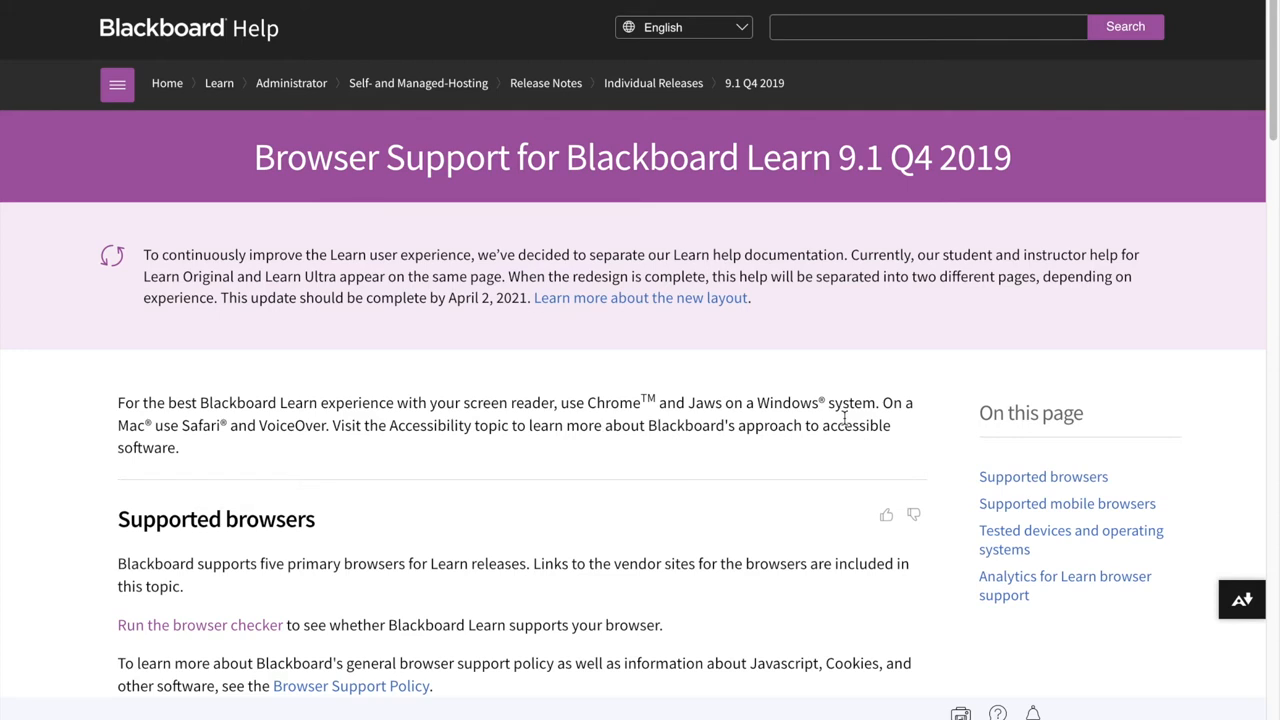
mouse_move(784, 408)
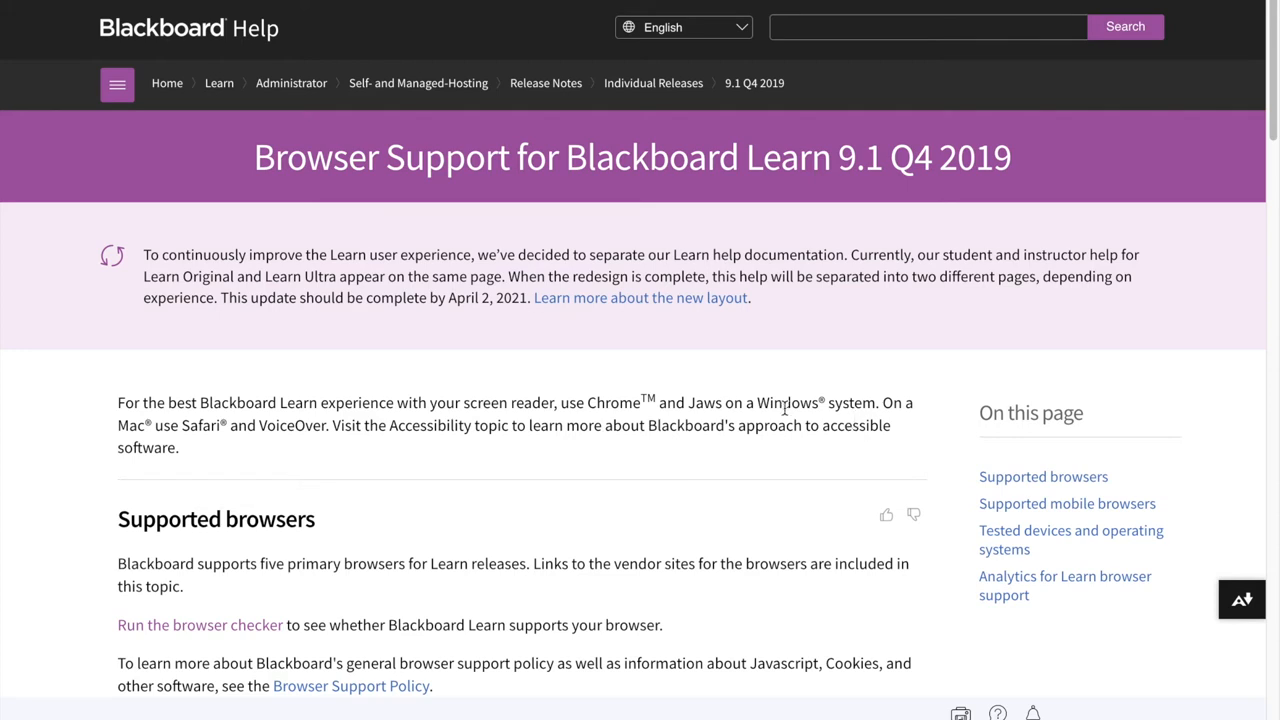
mouse_move(760, 388)
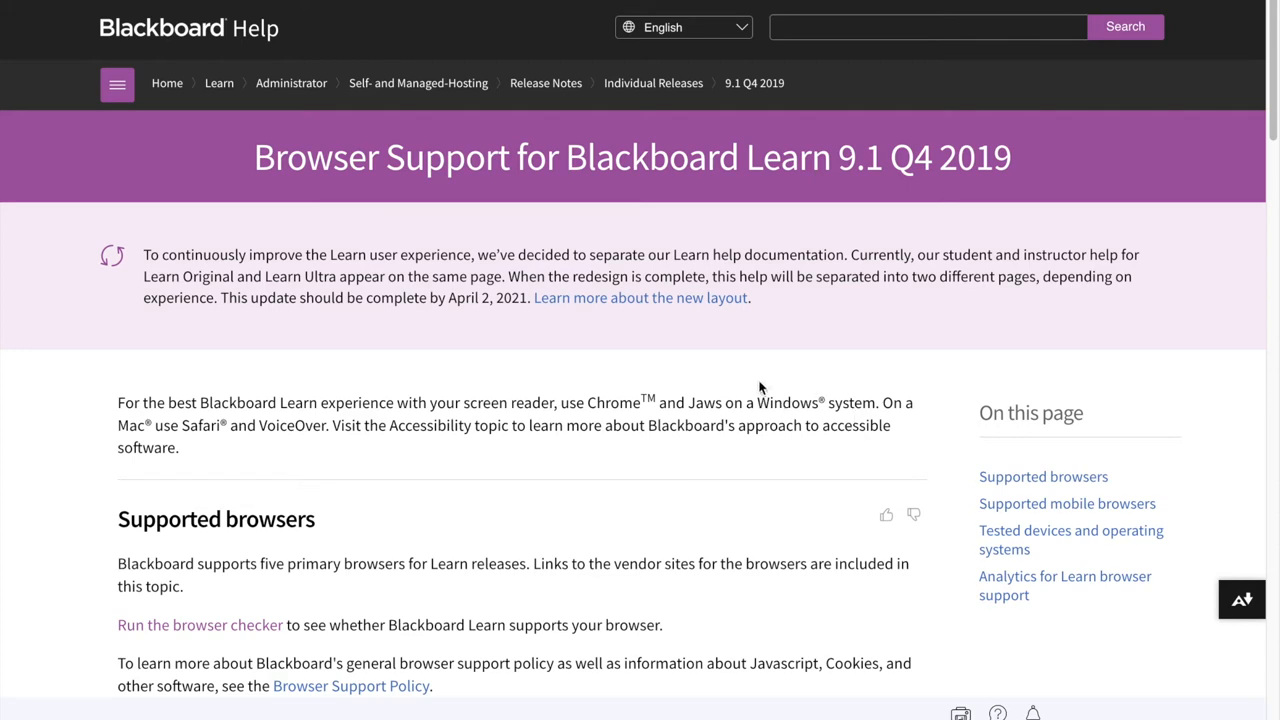
mouse_move(650, 414)
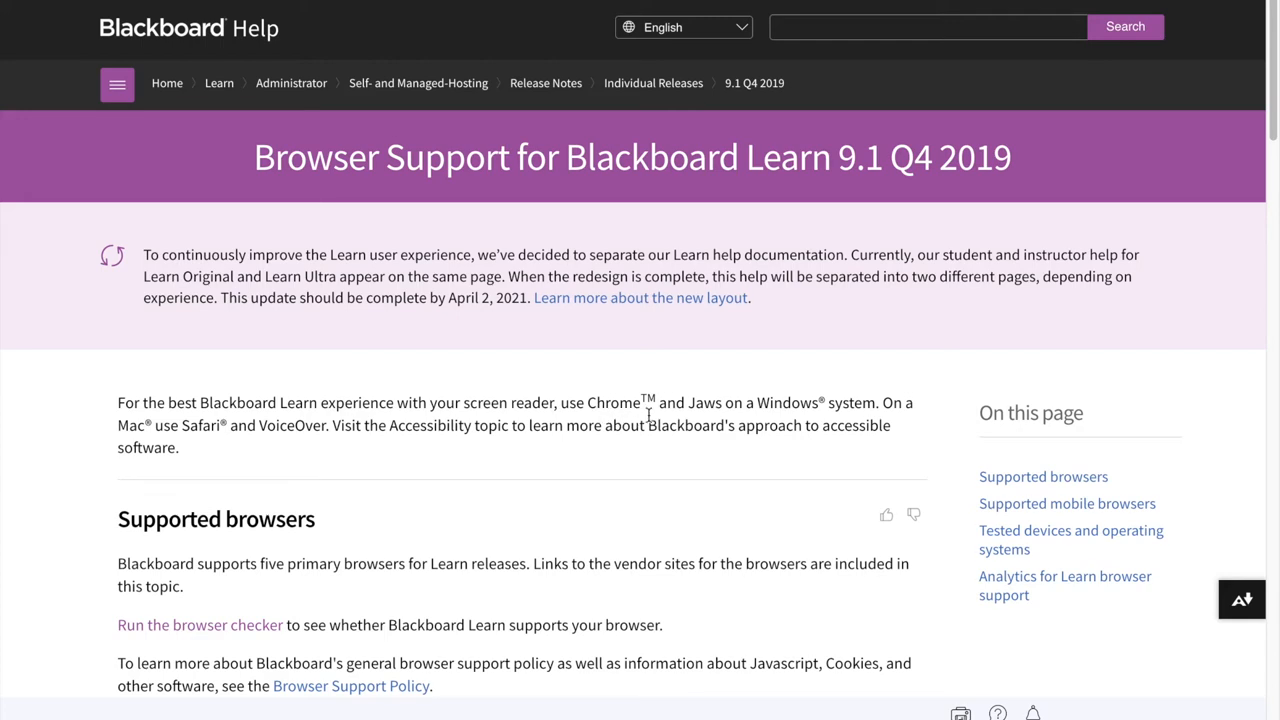
mouse_move(196, 444)
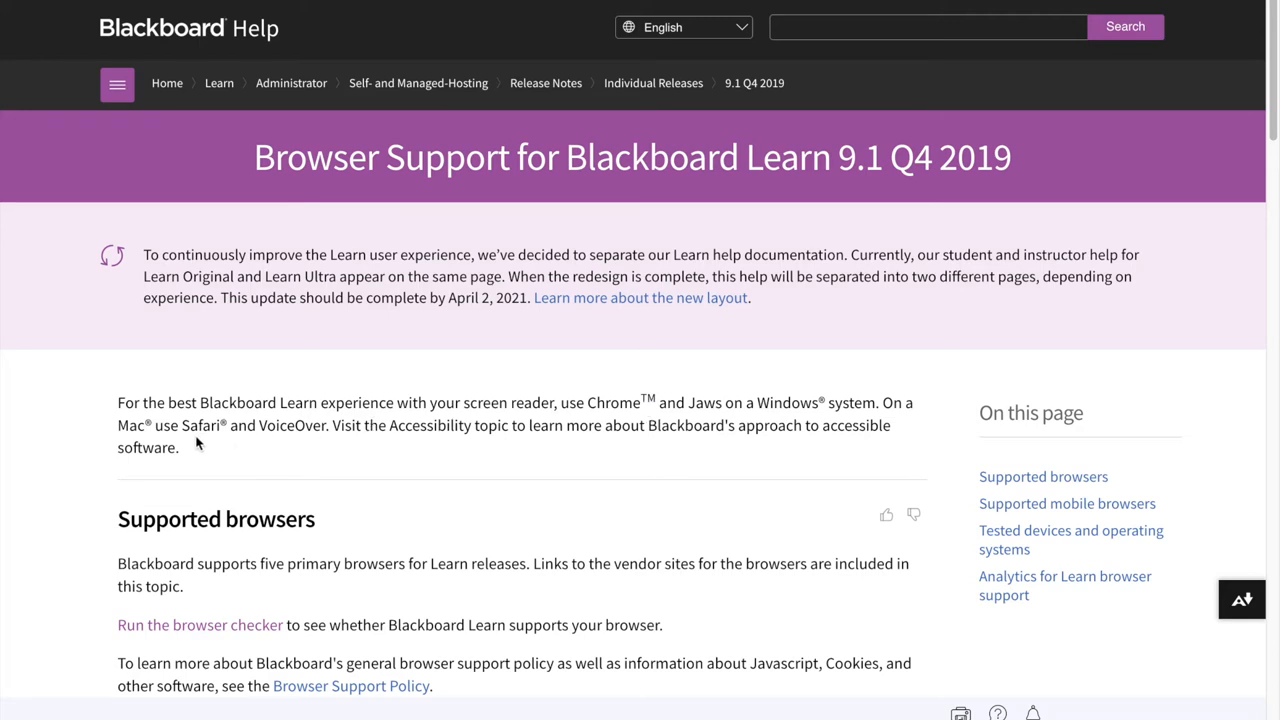
mouse_move(198, 424)
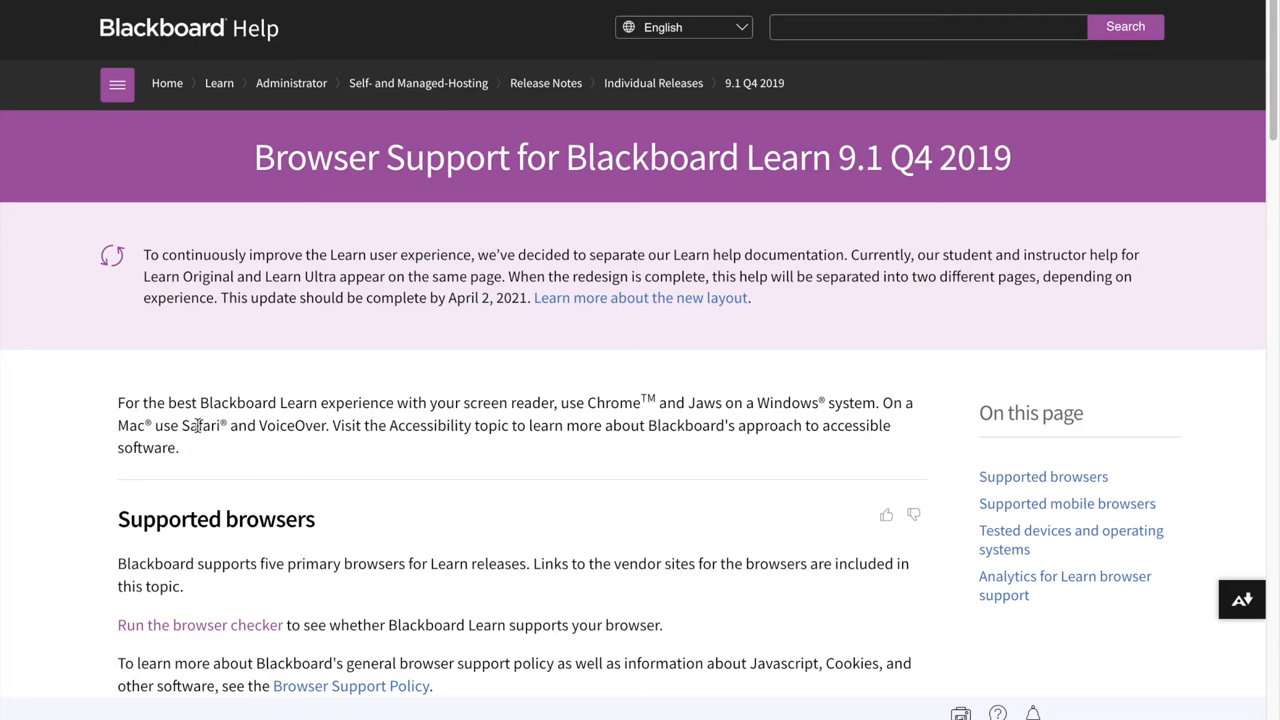
mouse_move(252, 464)
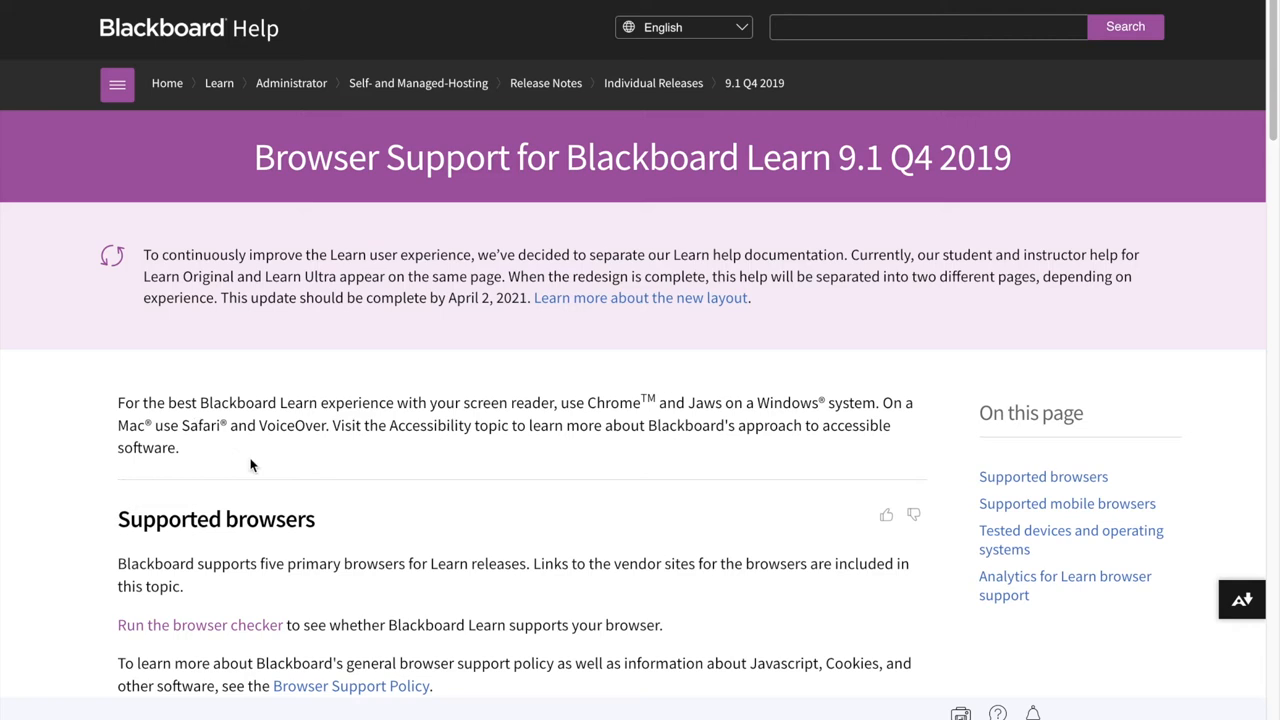
mouse_move(220, 444)
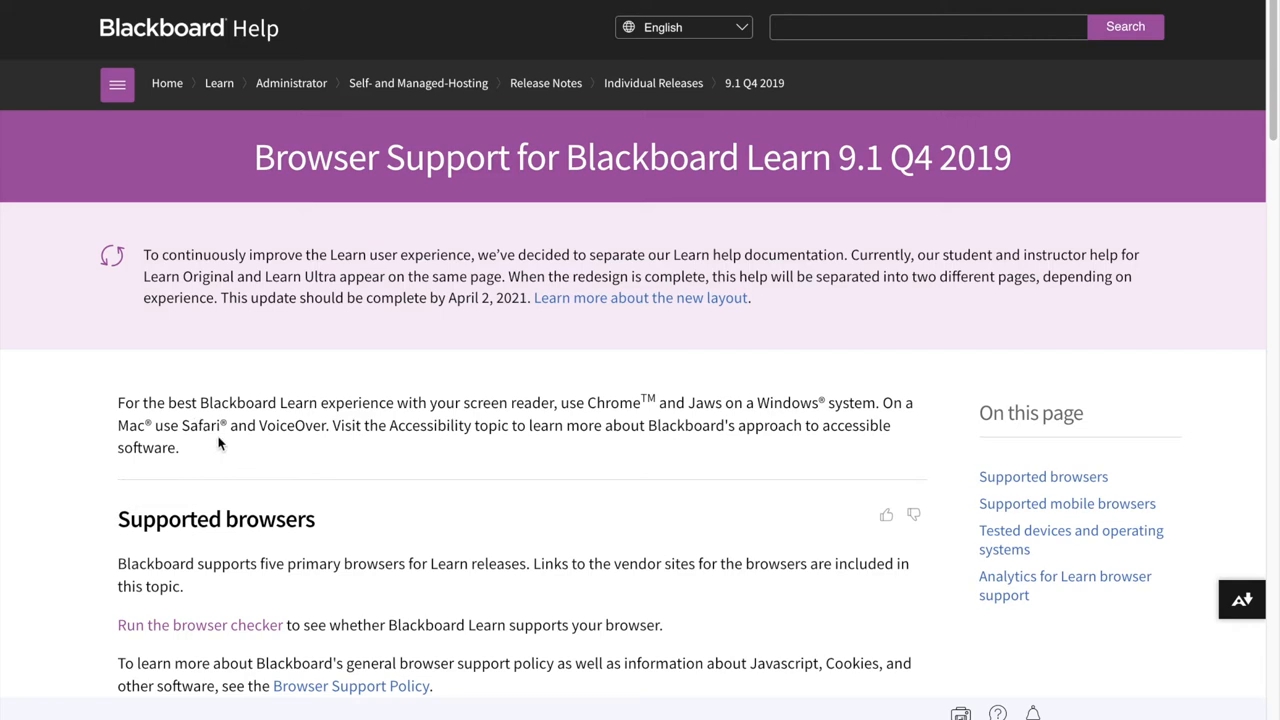
mouse_move(980, 324)
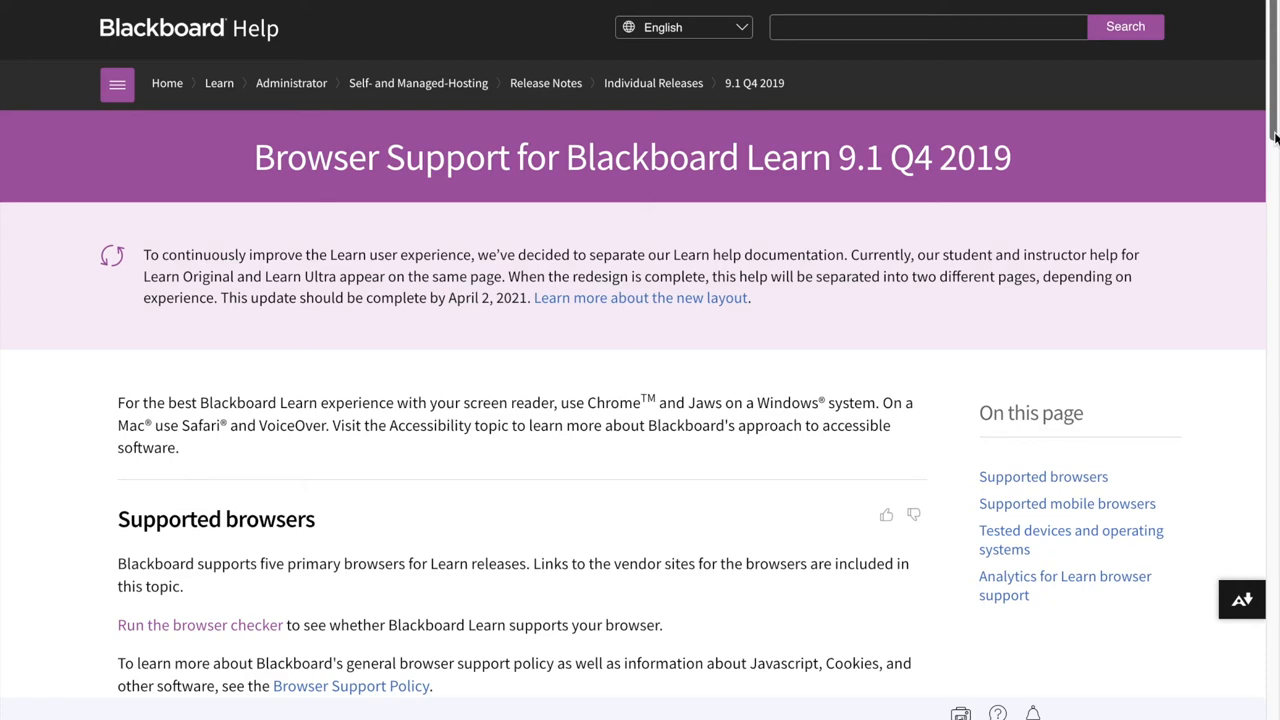
scroll("down", 3)
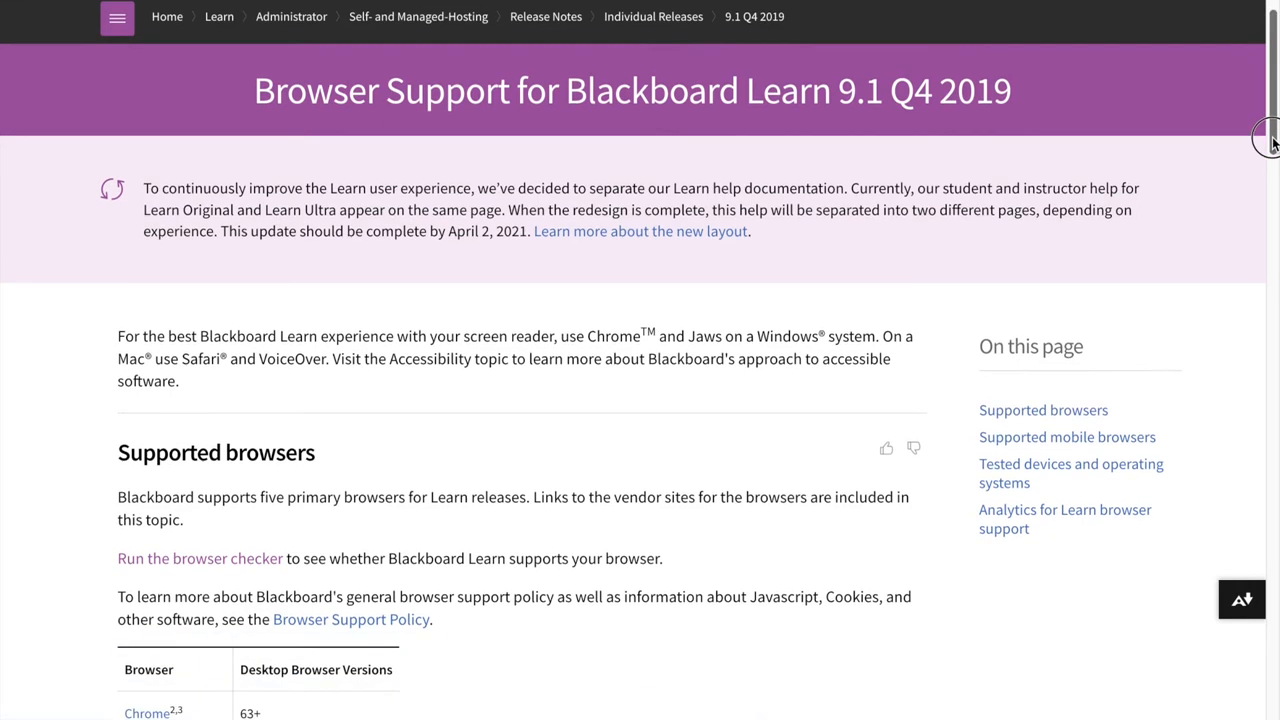
scroll("down", 3)
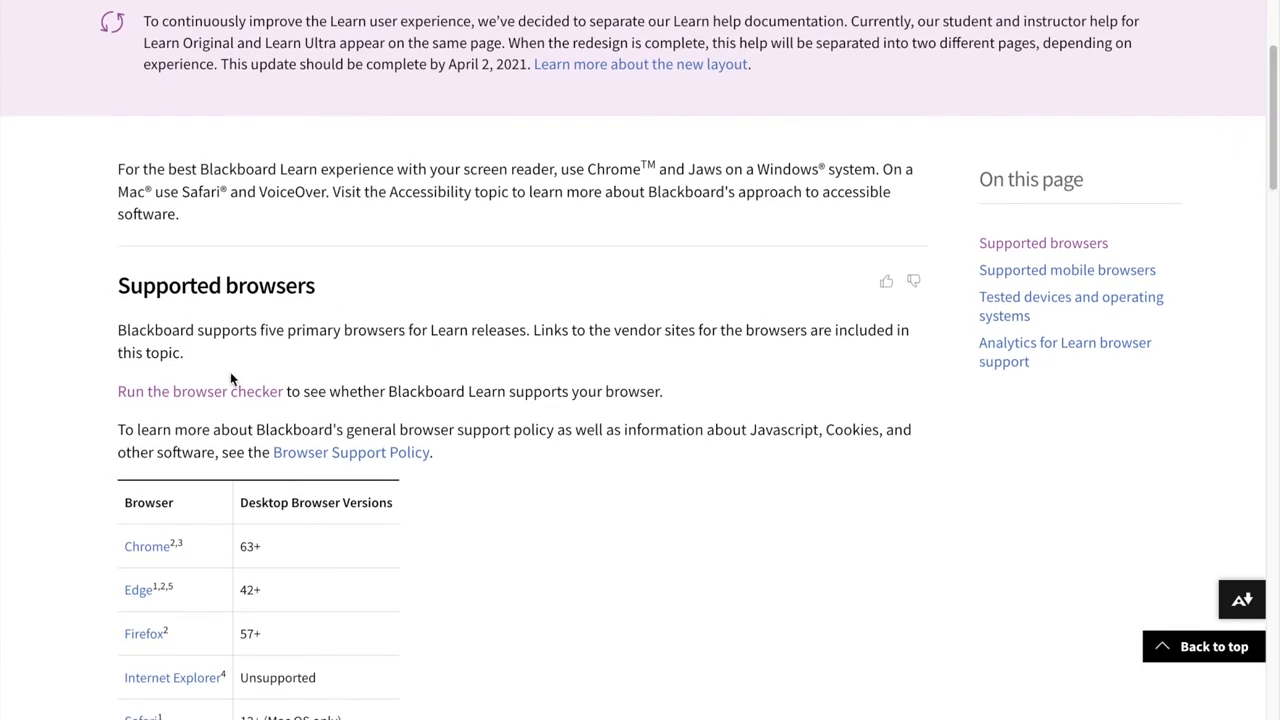
mouse_move(260, 408)
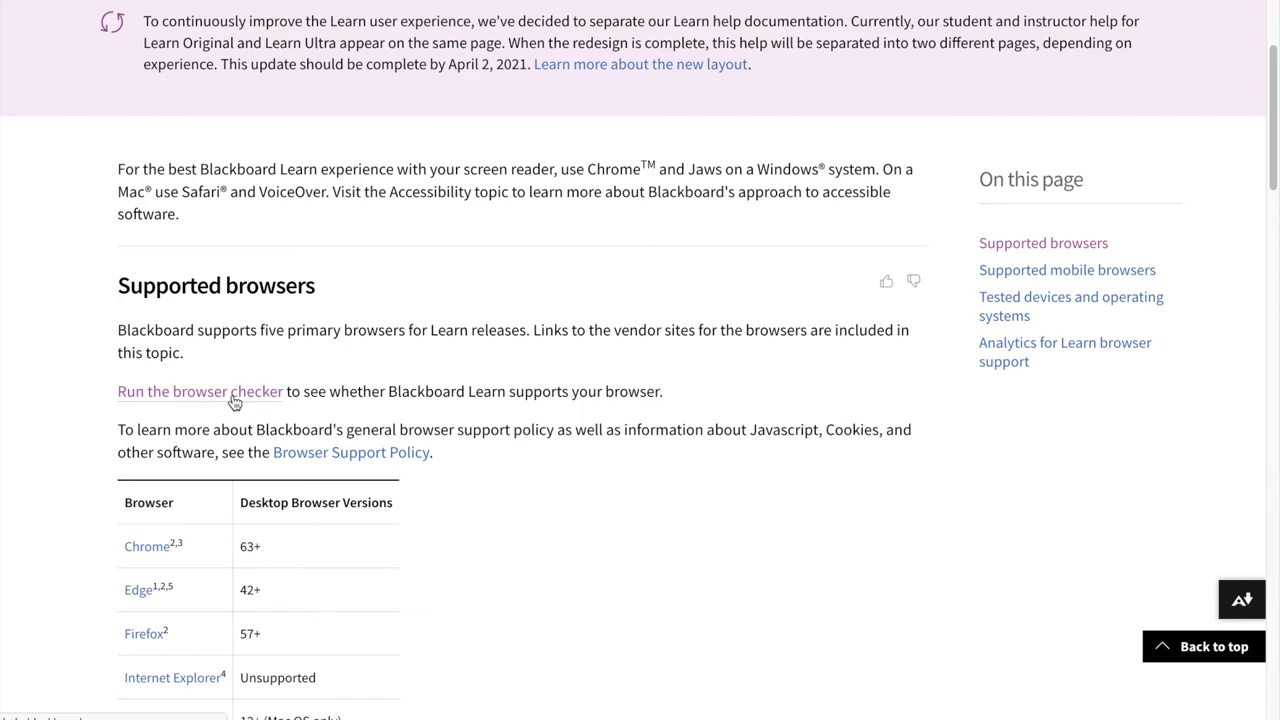
Run the Browser Checker and review its results showing this browser SUPPORTED, with Java and Shockwave not enabled.
left_click(200, 390)
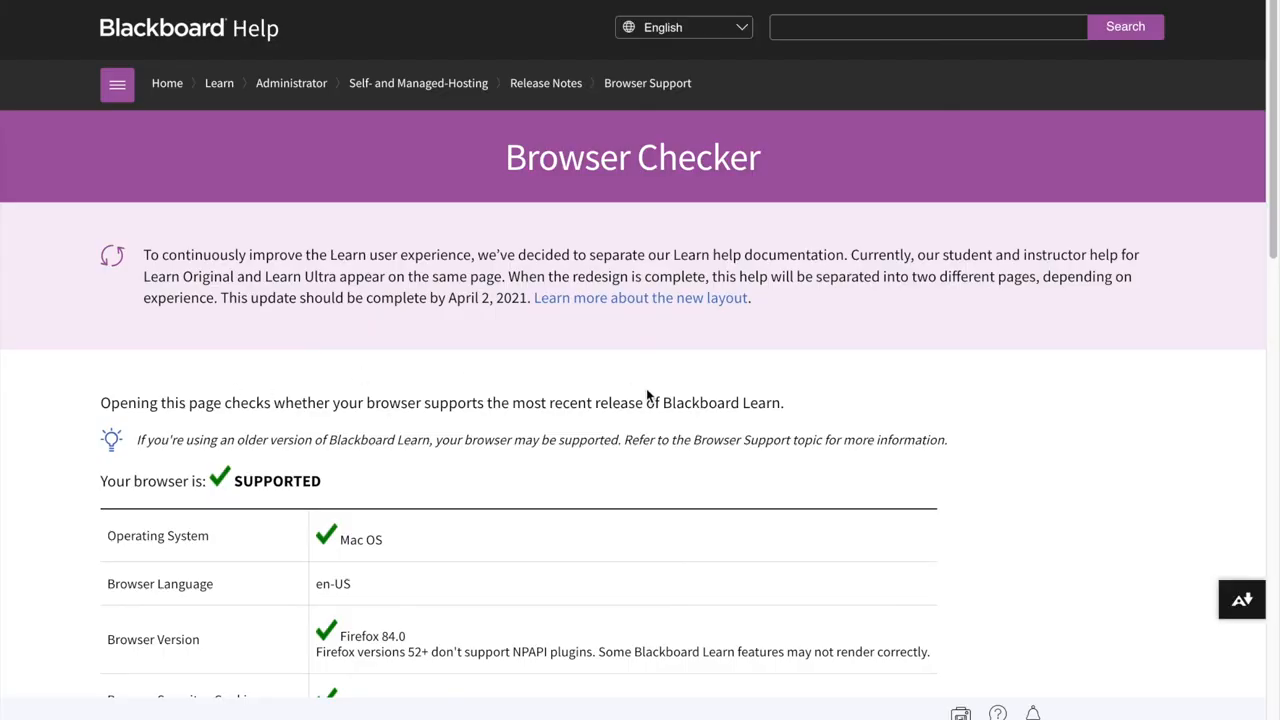
scroll("down", 3)
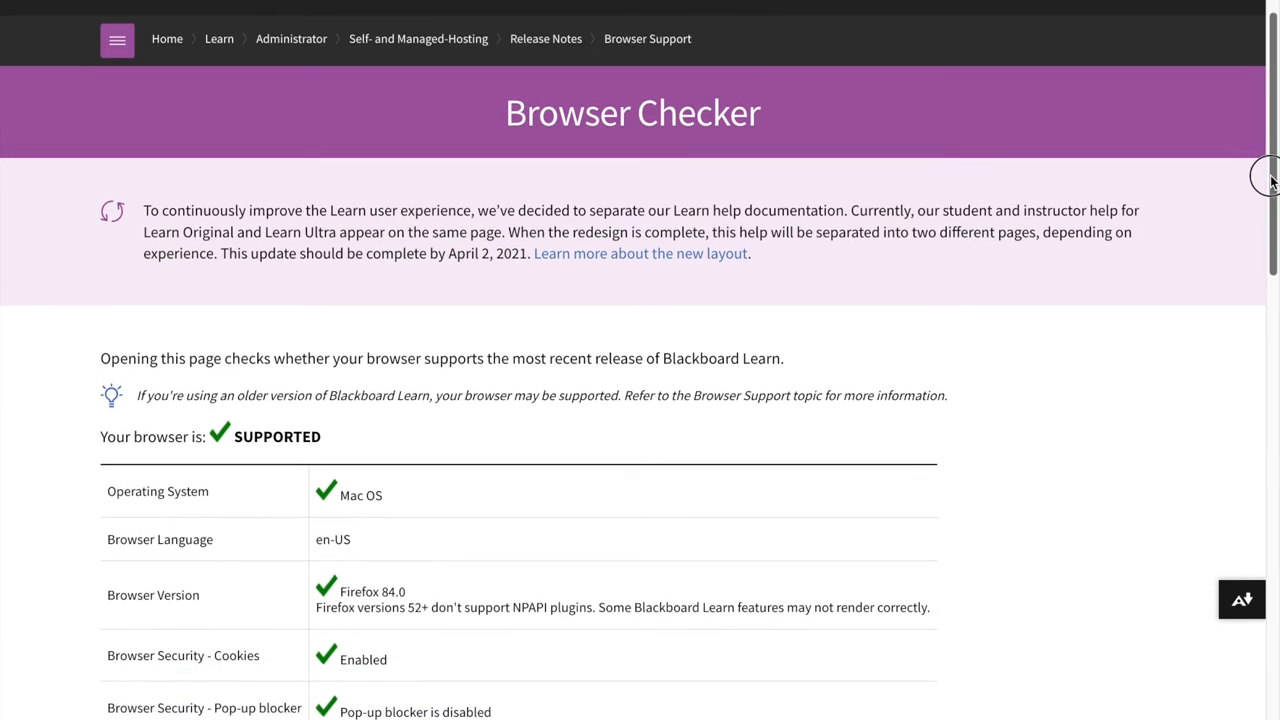
scroll("down", 3)
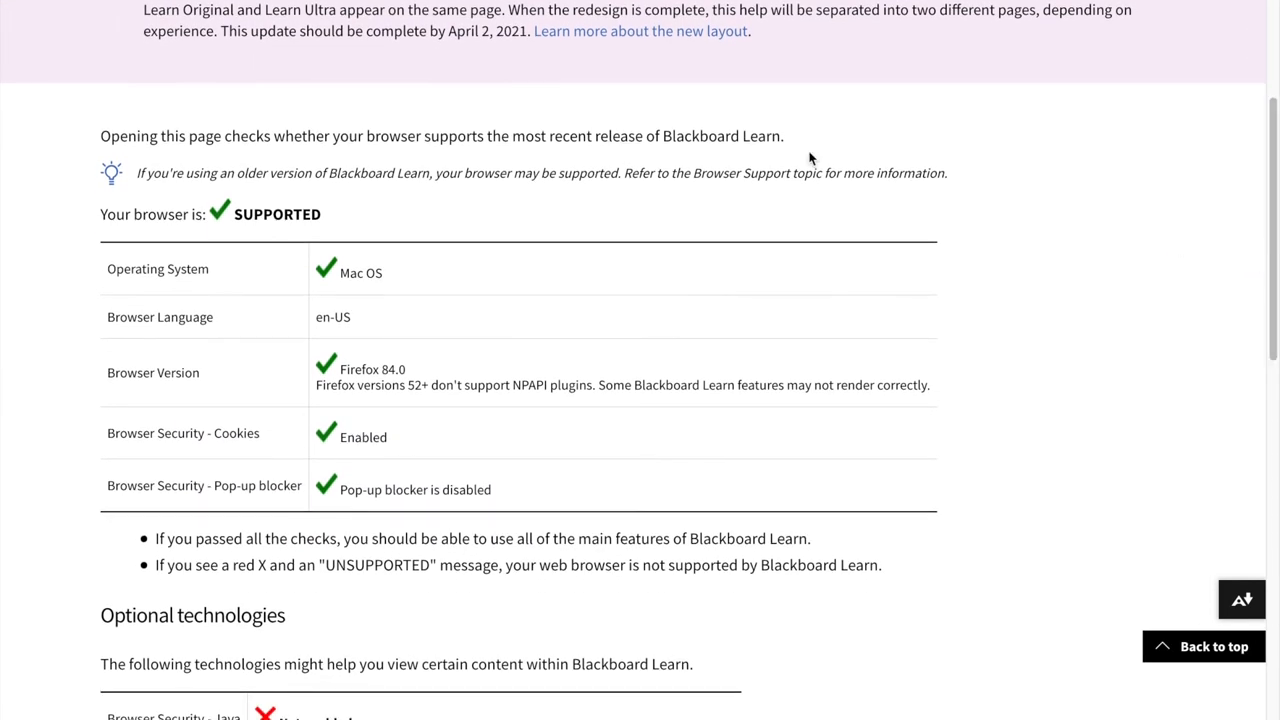
mouse_move(500, 328)
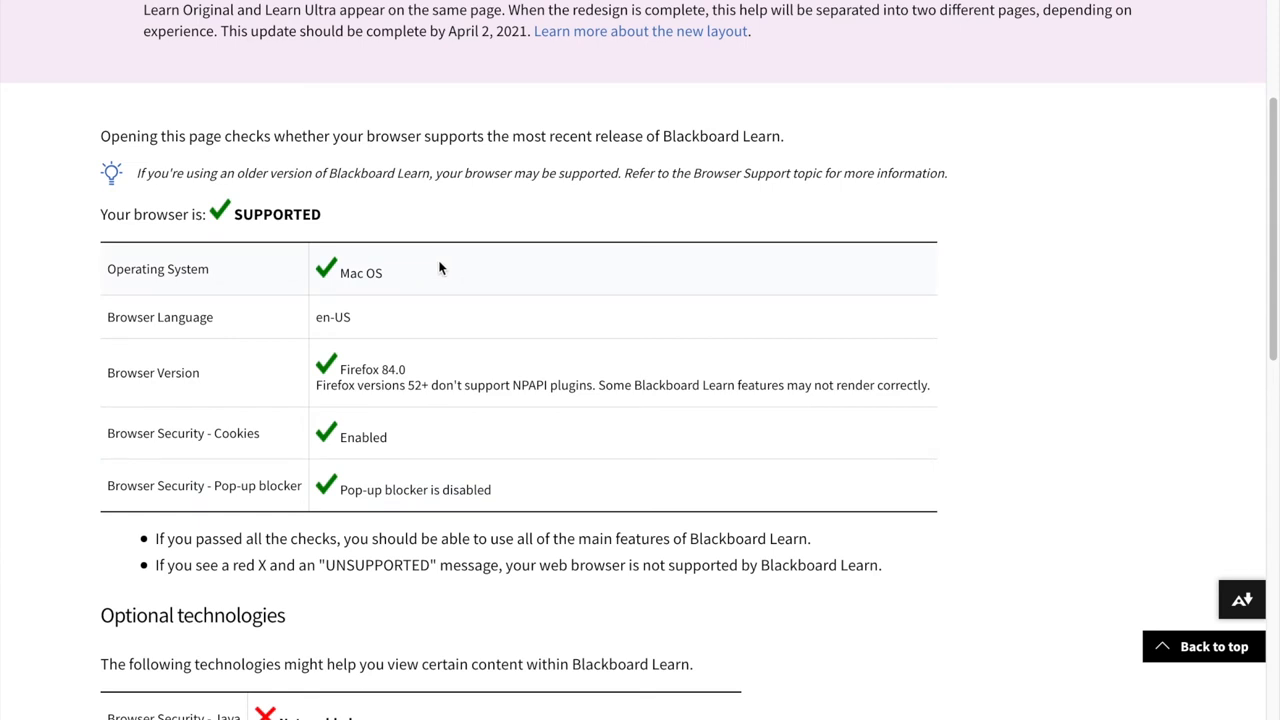
scroll("down", 3)
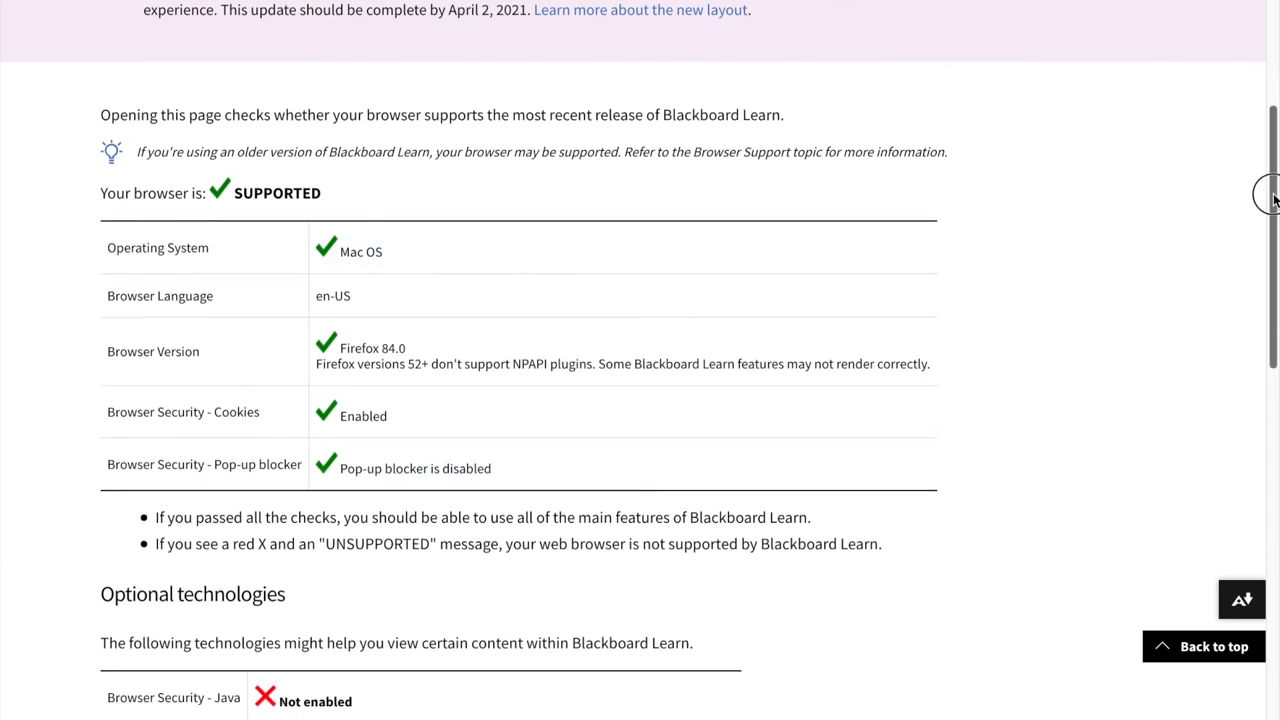
scroll("down", 3)
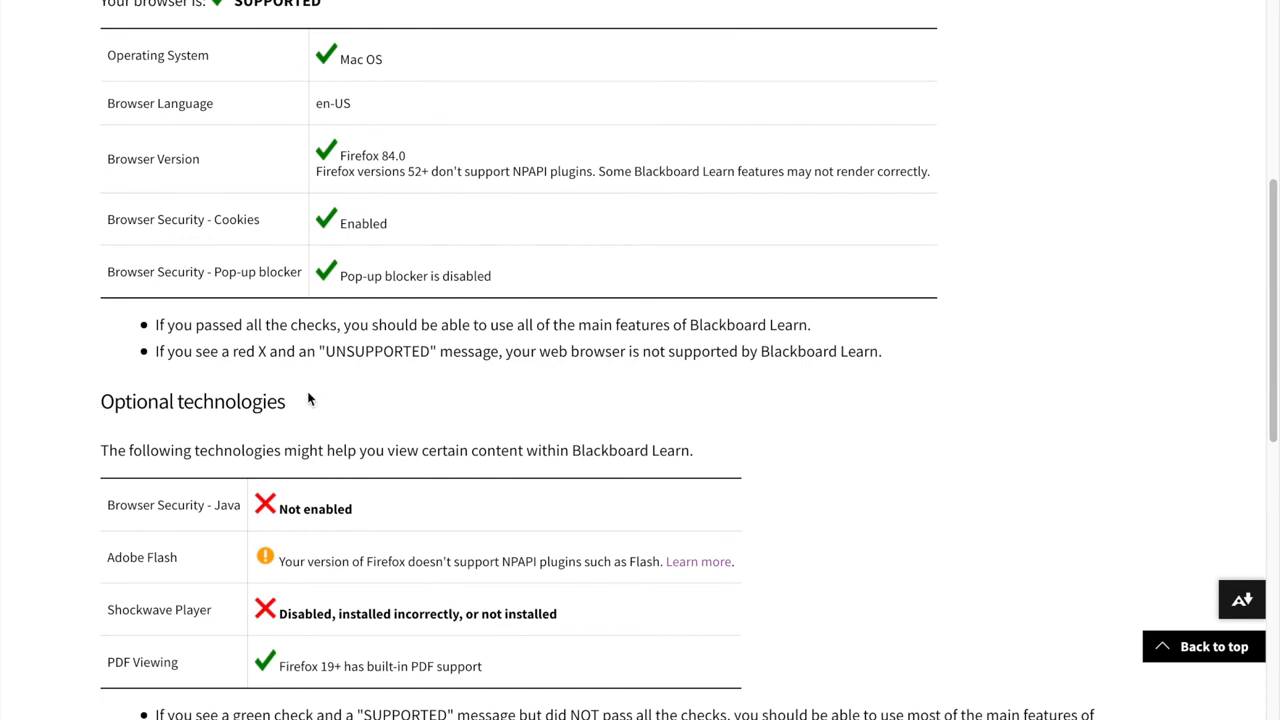
mouse_move(318, 708)
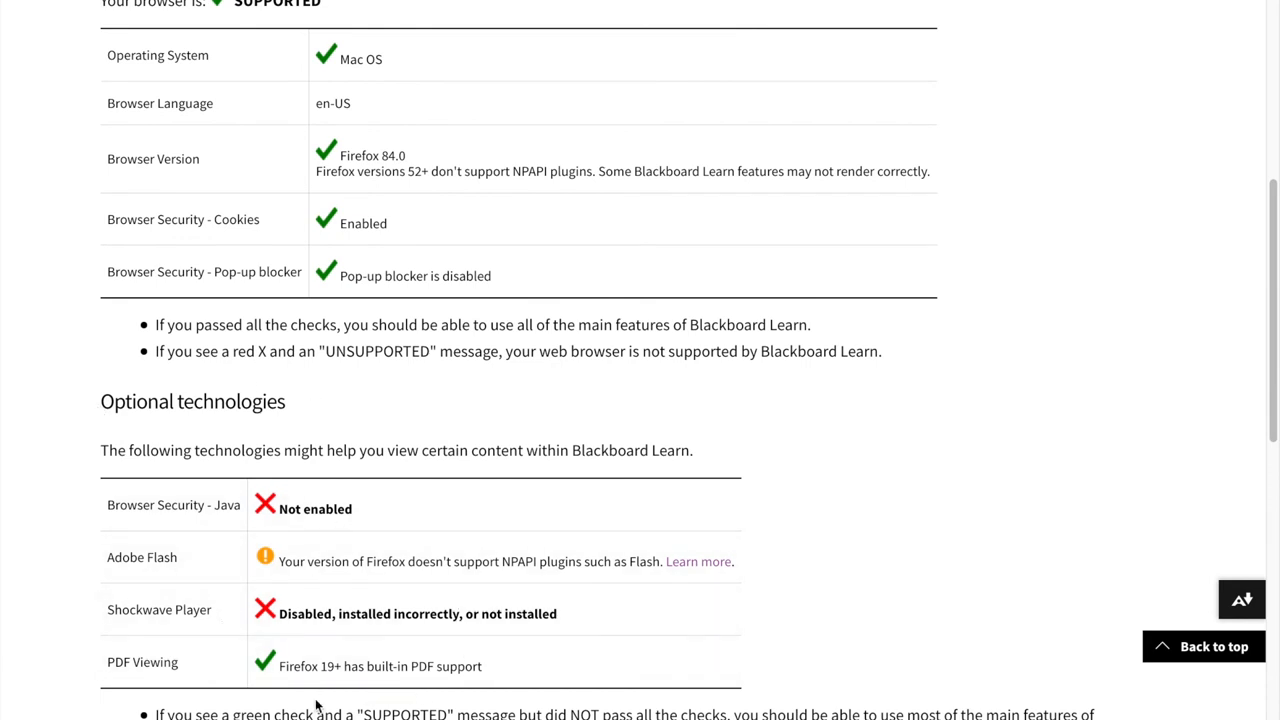
mouse_move(400, 680)
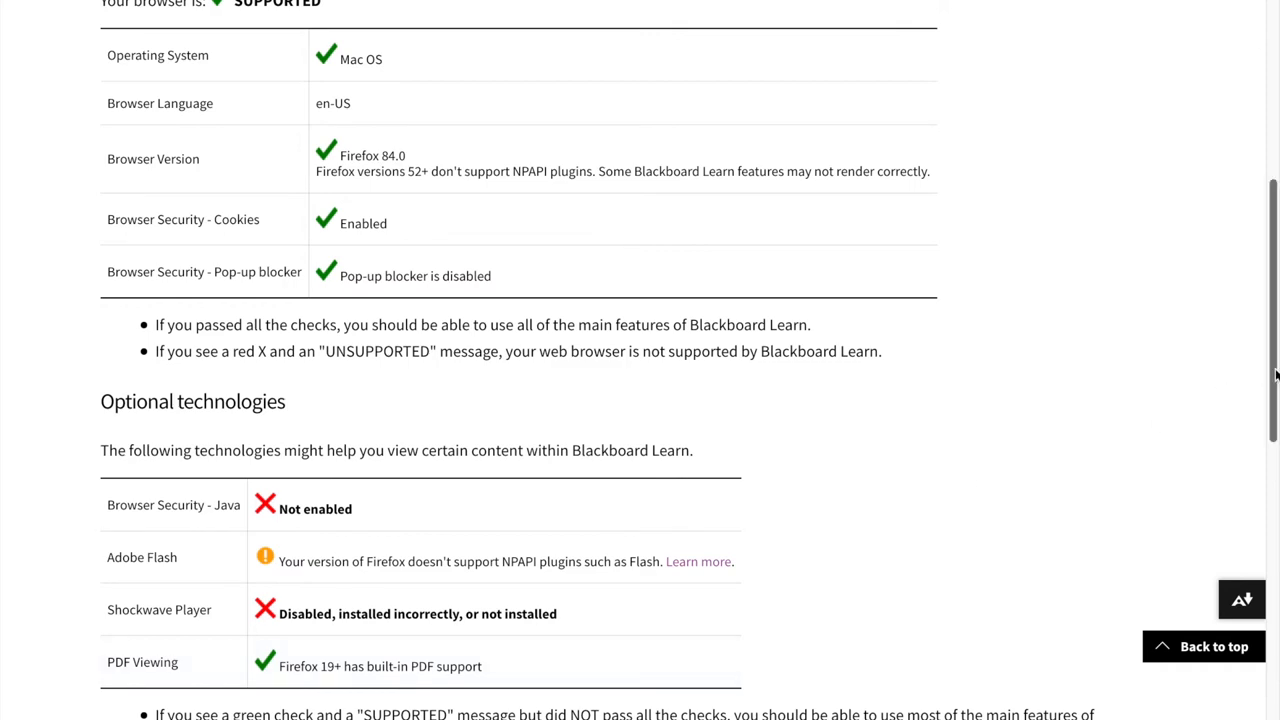
scroll("down", 3)
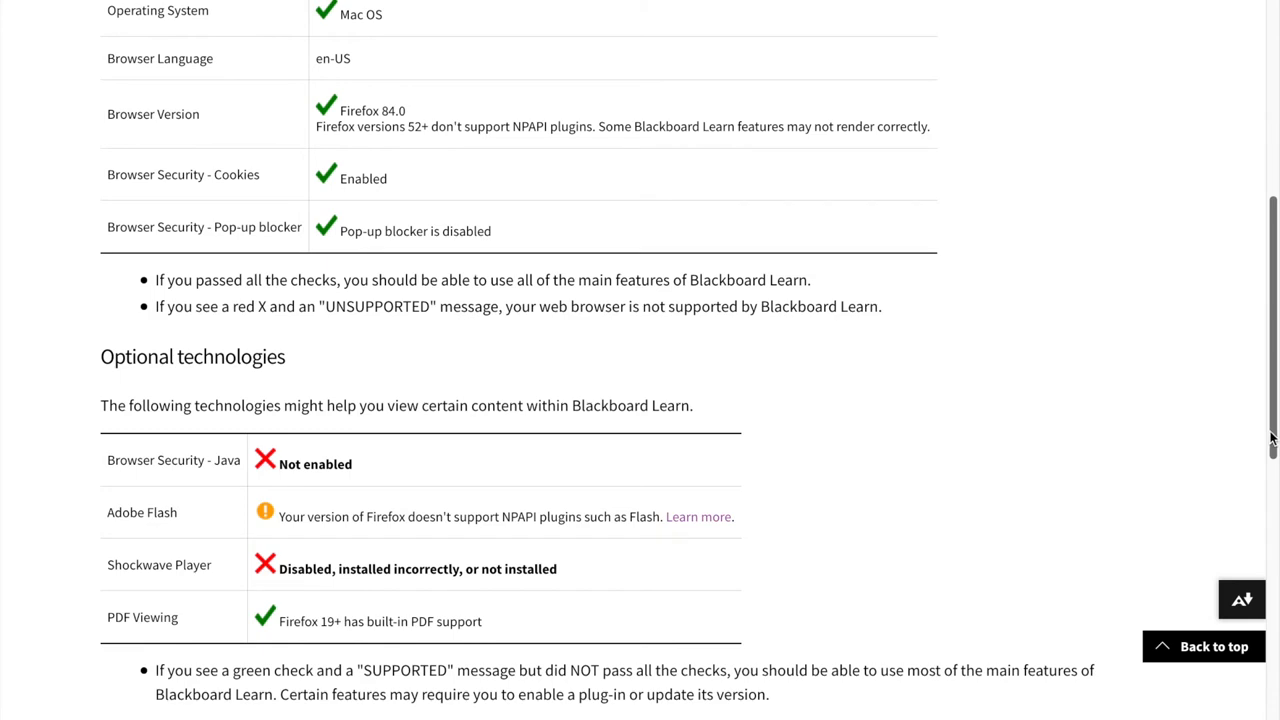
scroll("up", 3)
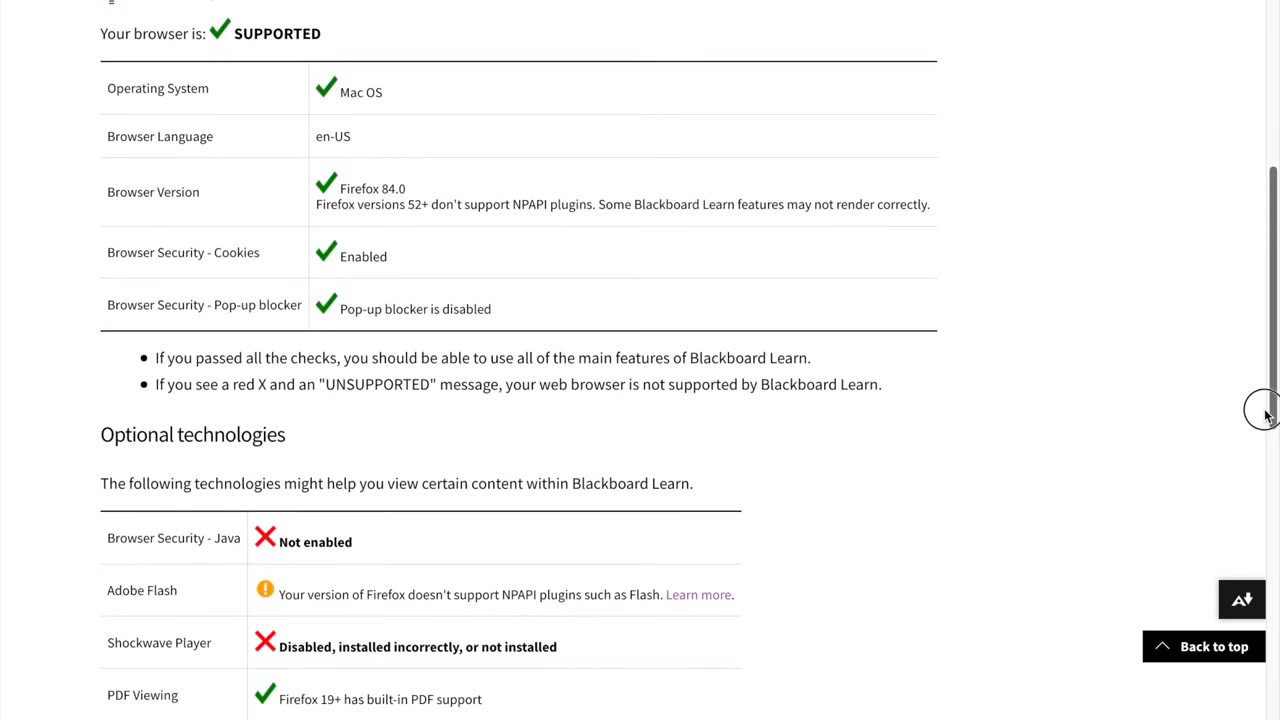
scroll("up", 3)
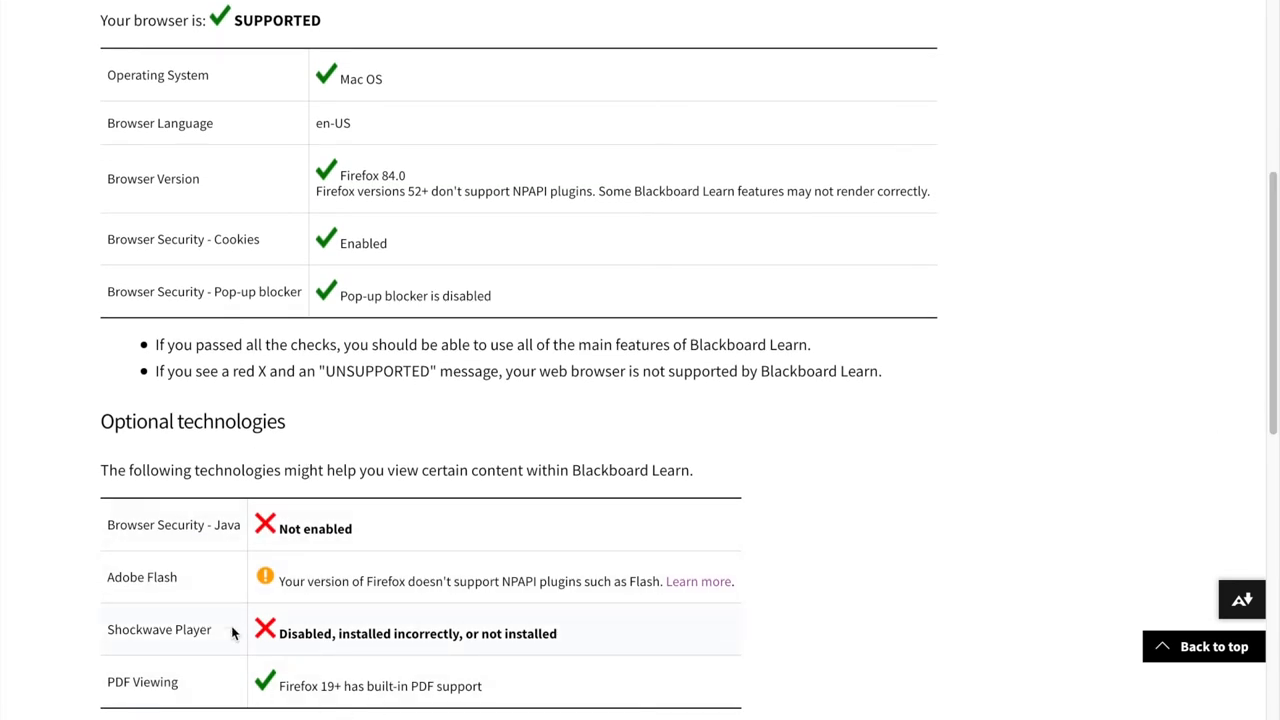
mouse_move(618, 660)
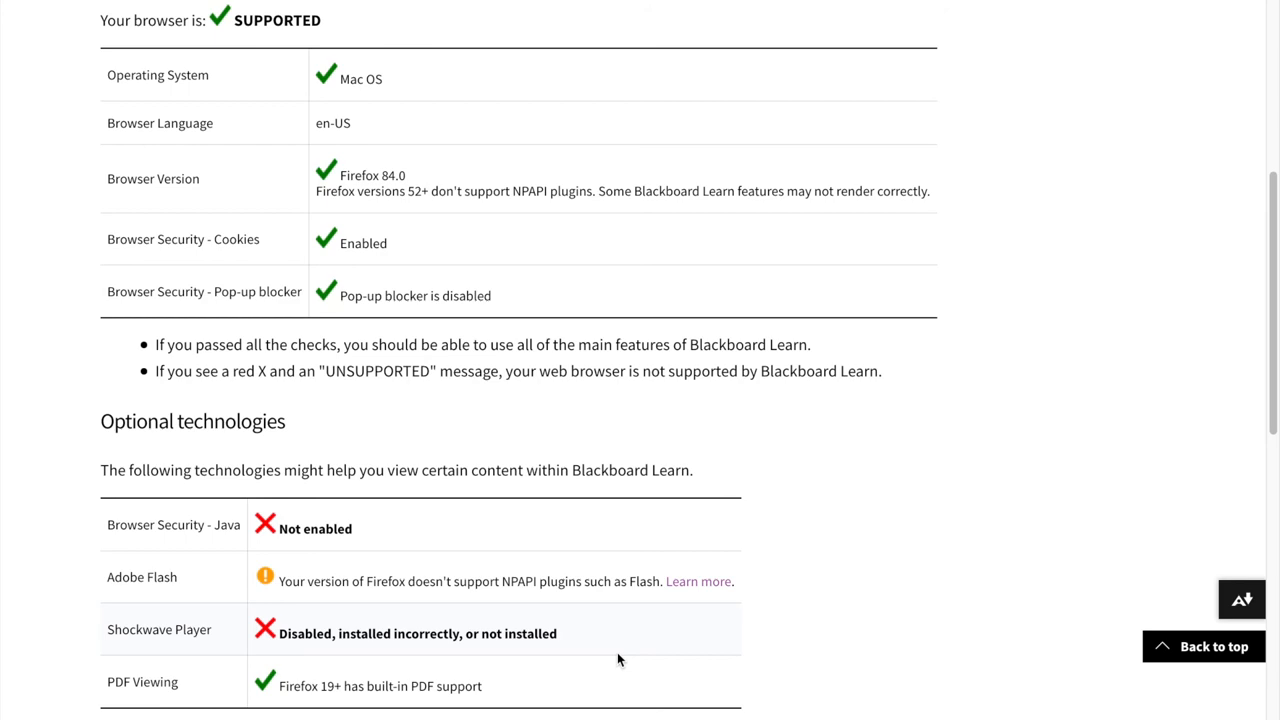
scroll("up", 3)
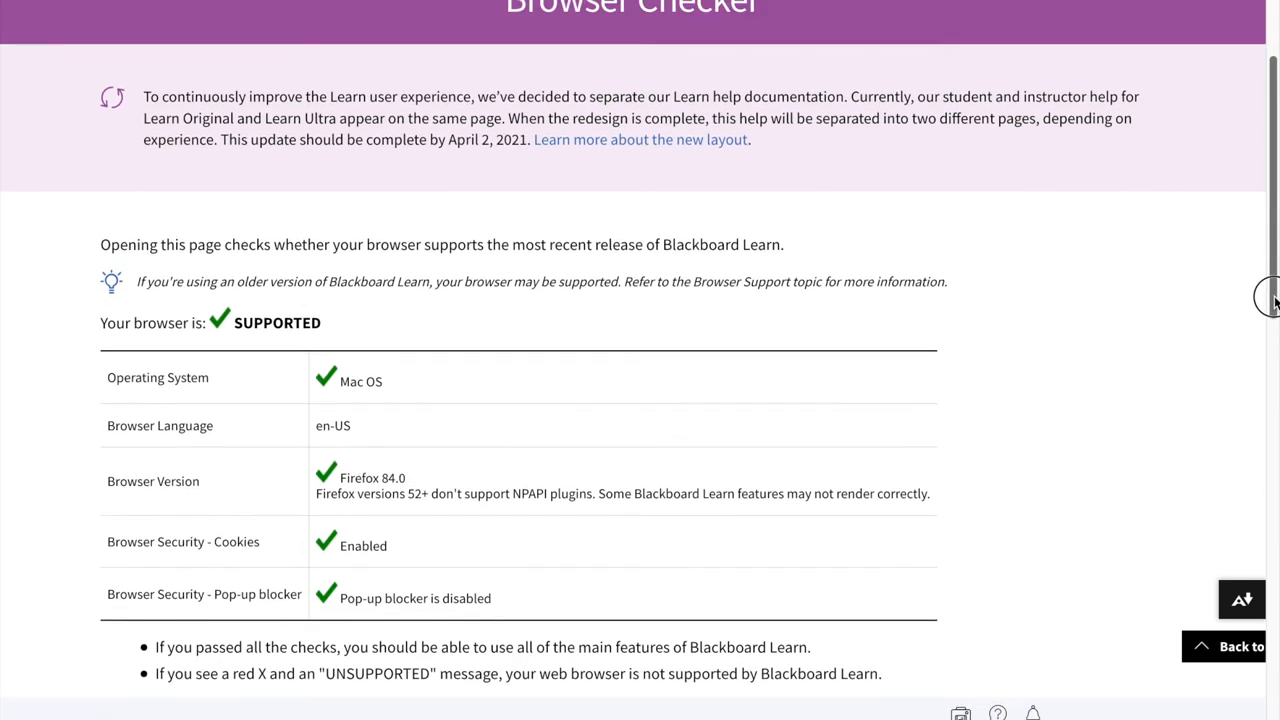
scroll("down", 3)
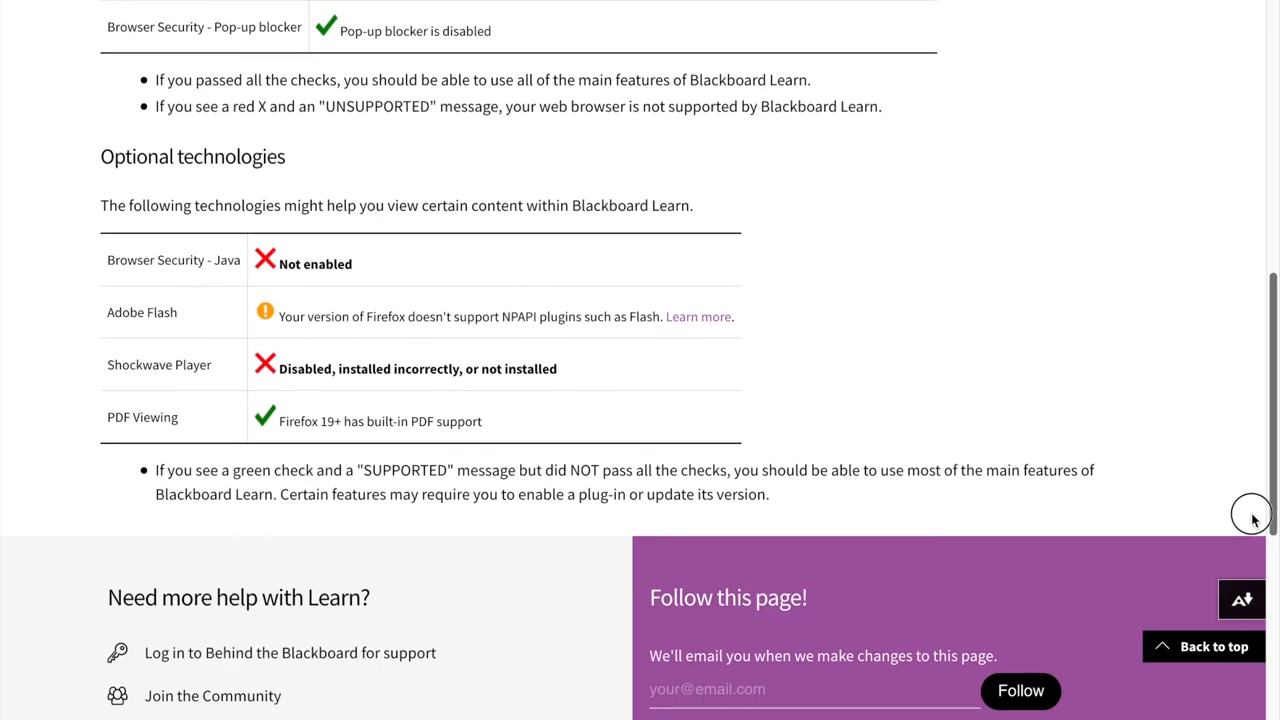
scroll("up", 3)
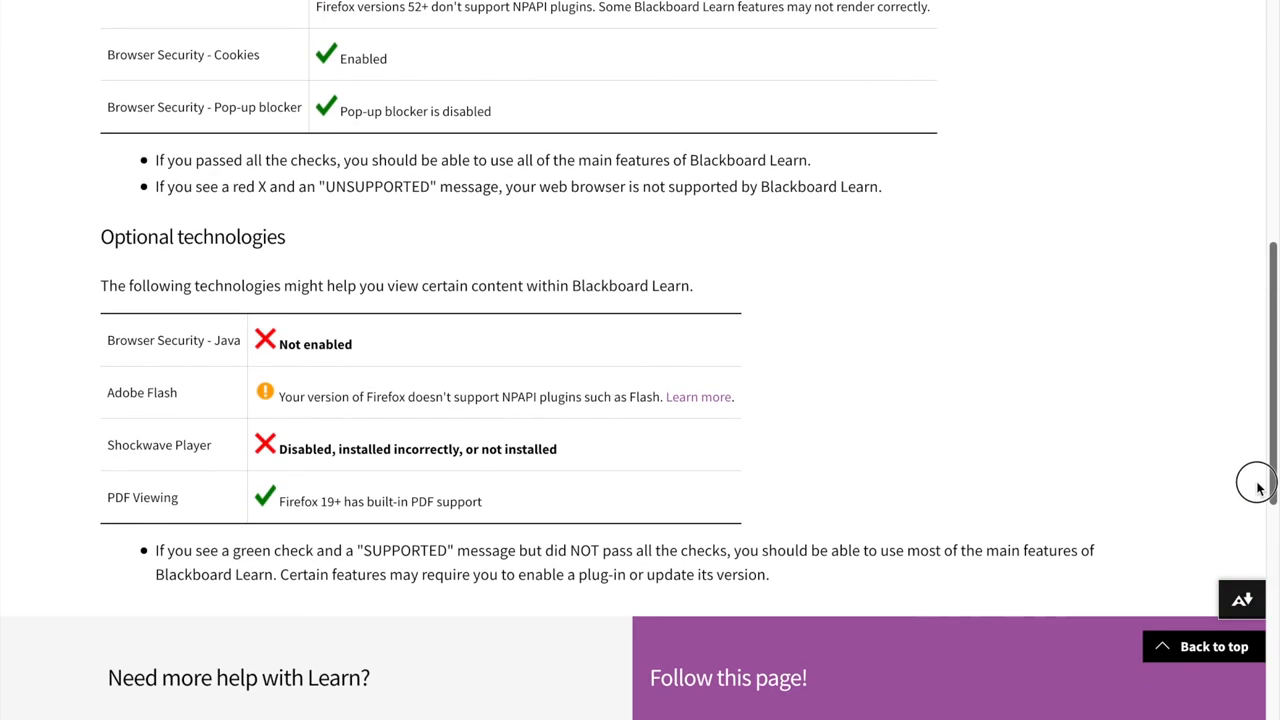
scroll("up", 3)
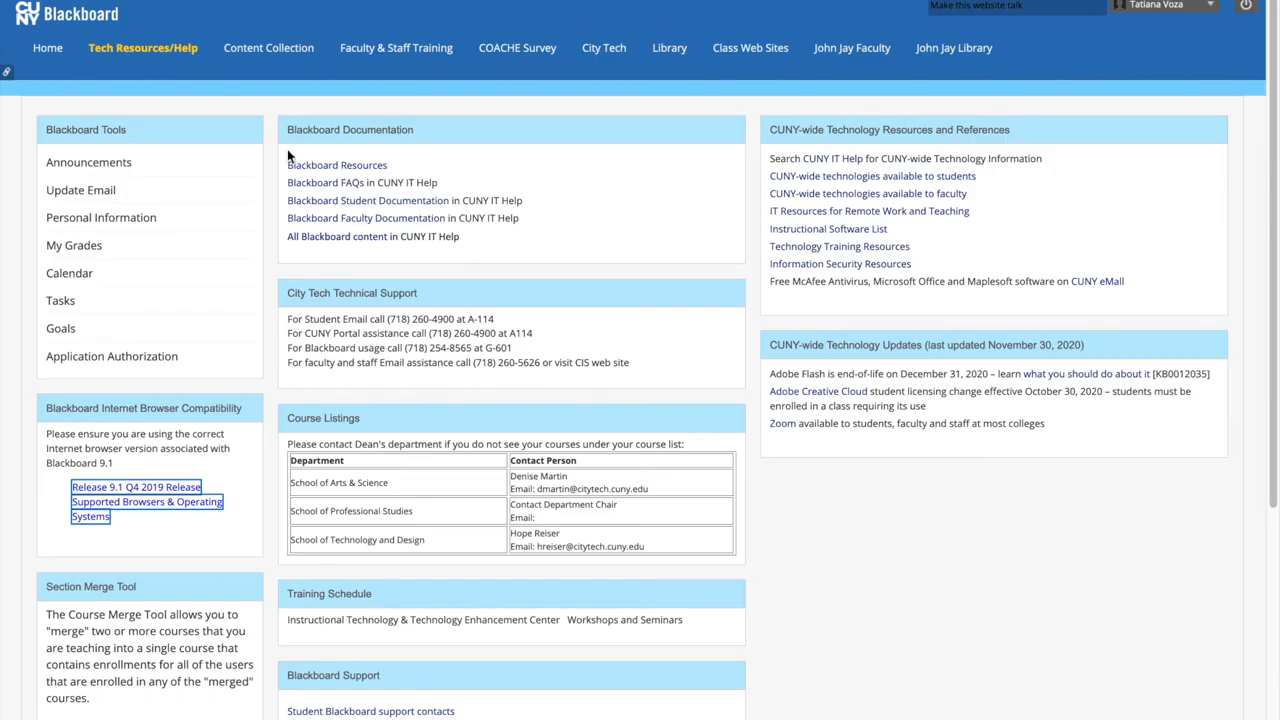
mouse_move(298, 302)
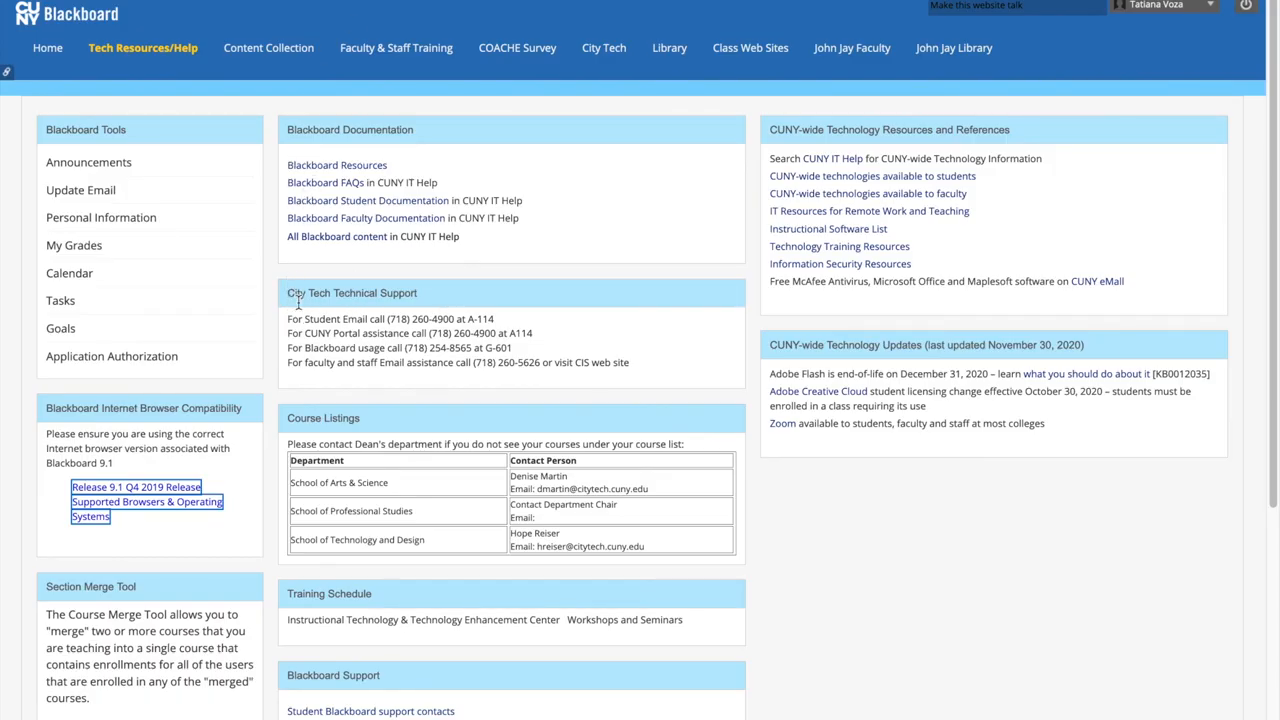
mouse_move(344, 332)
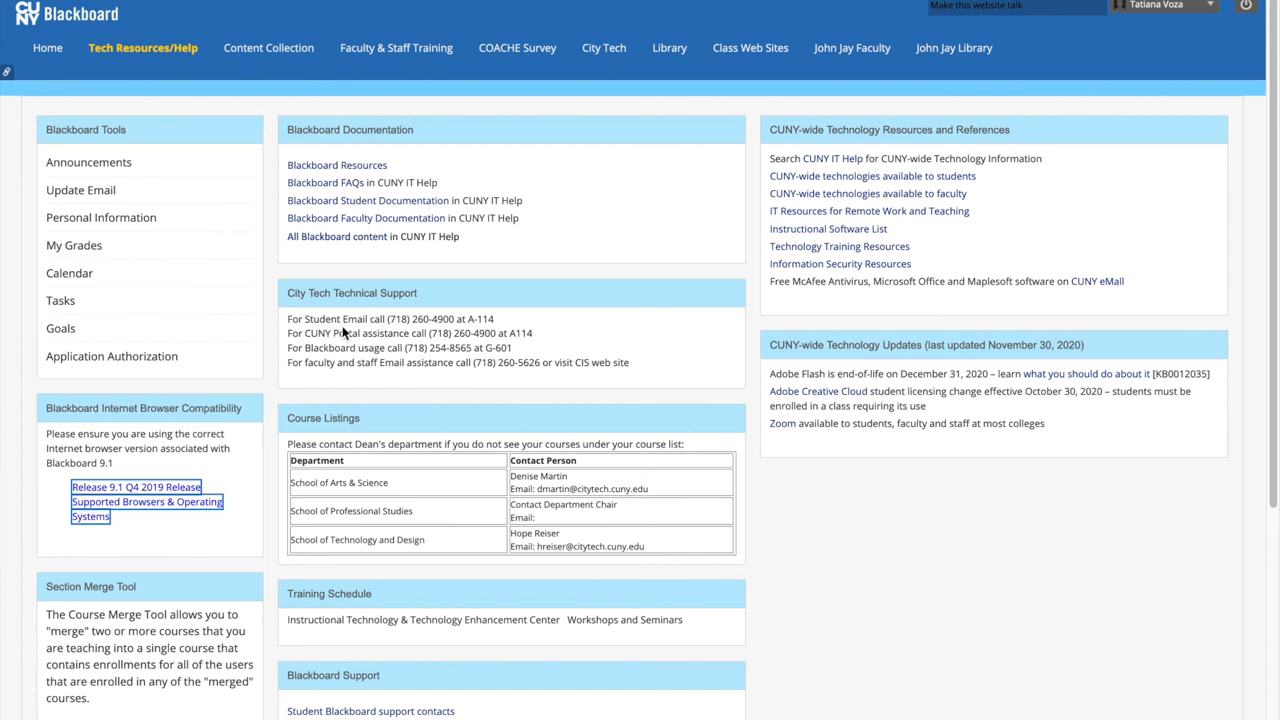
mouse_move(472, 392)
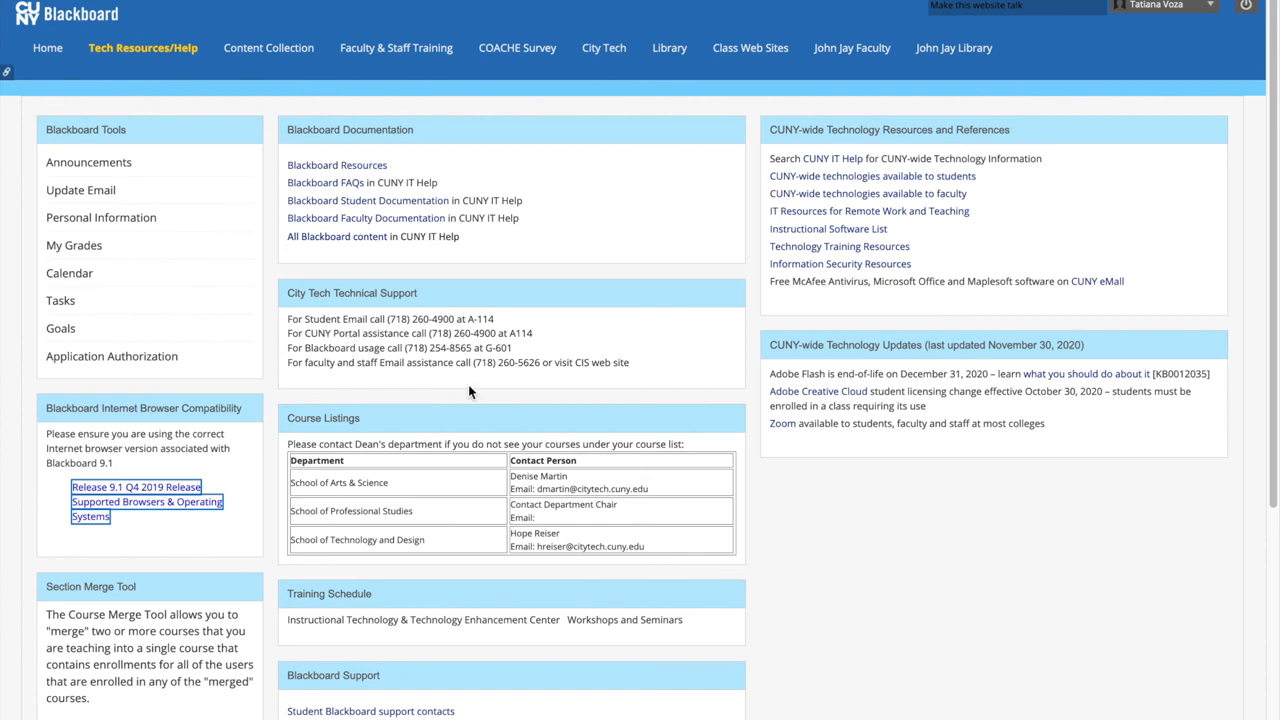
mouse_move(656, 396)
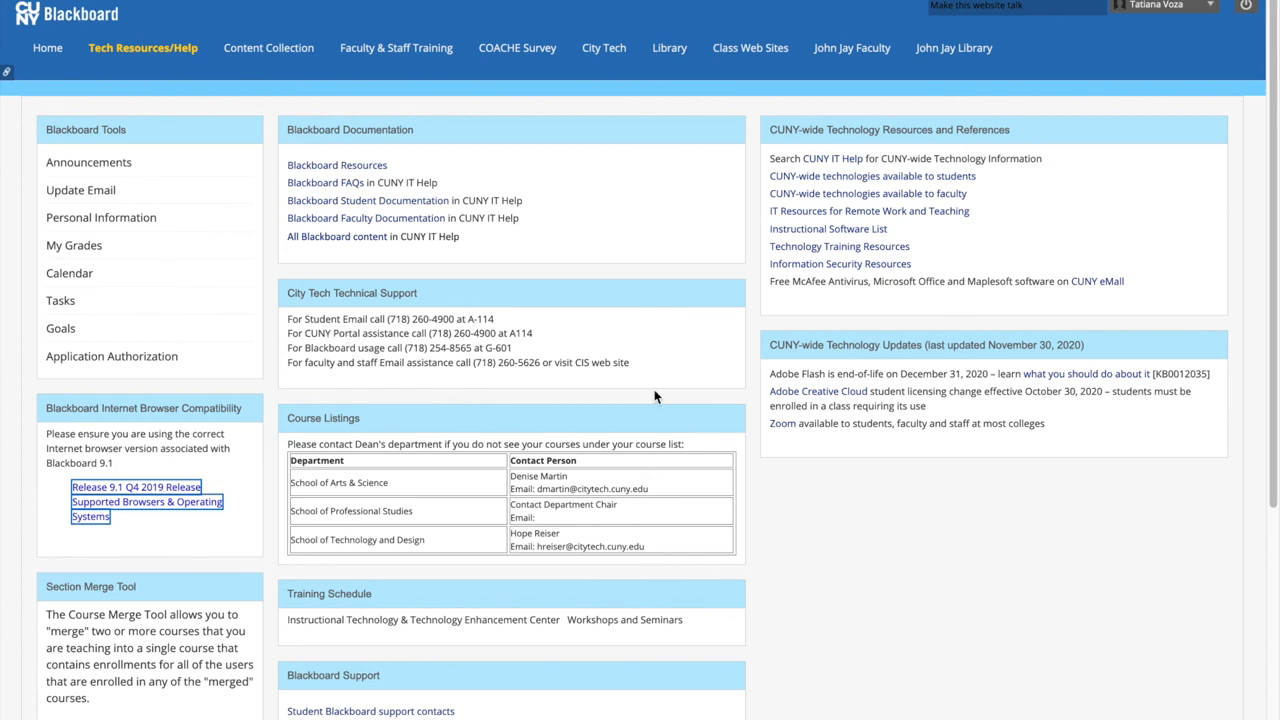
mouse_move(408, 258)
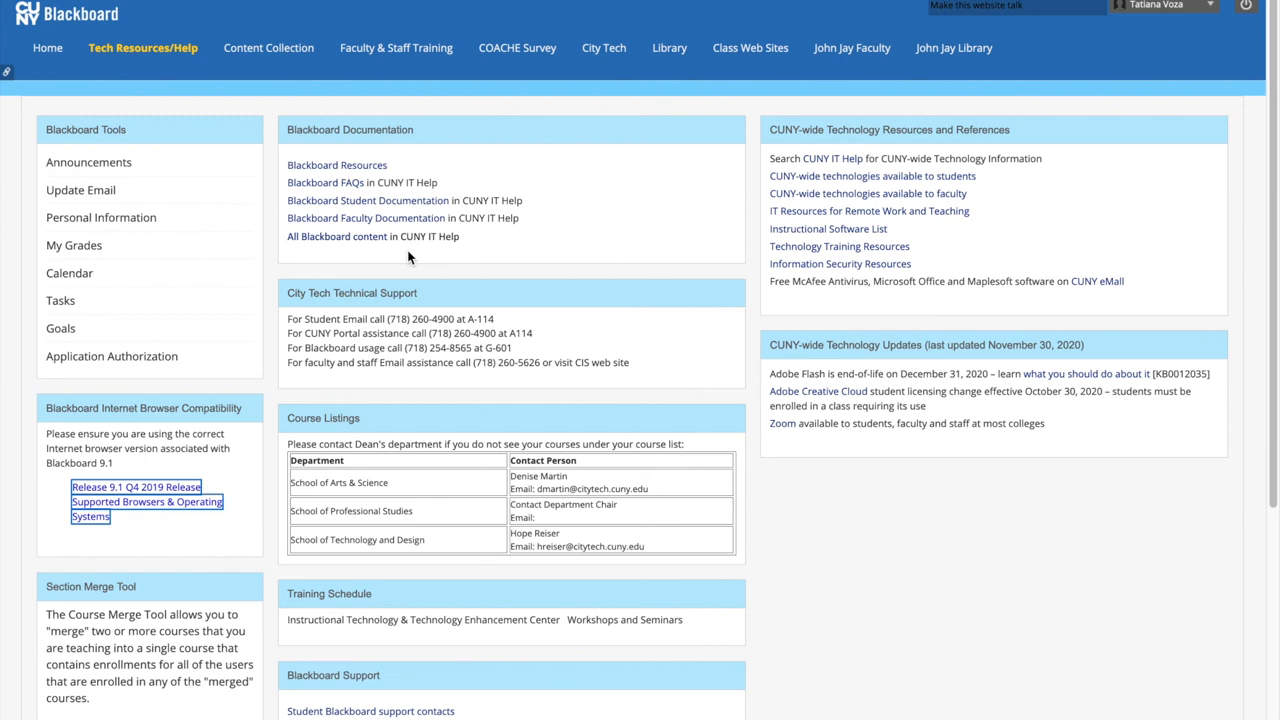
mouse_move(150, 544)
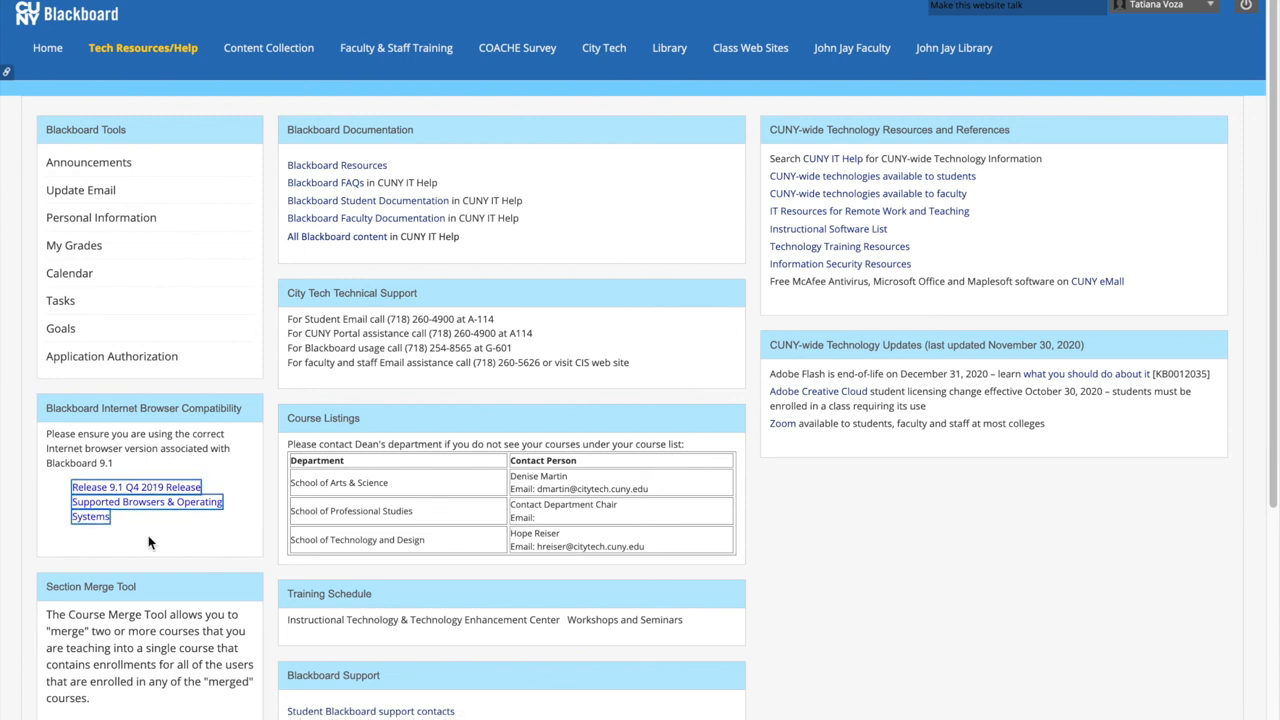